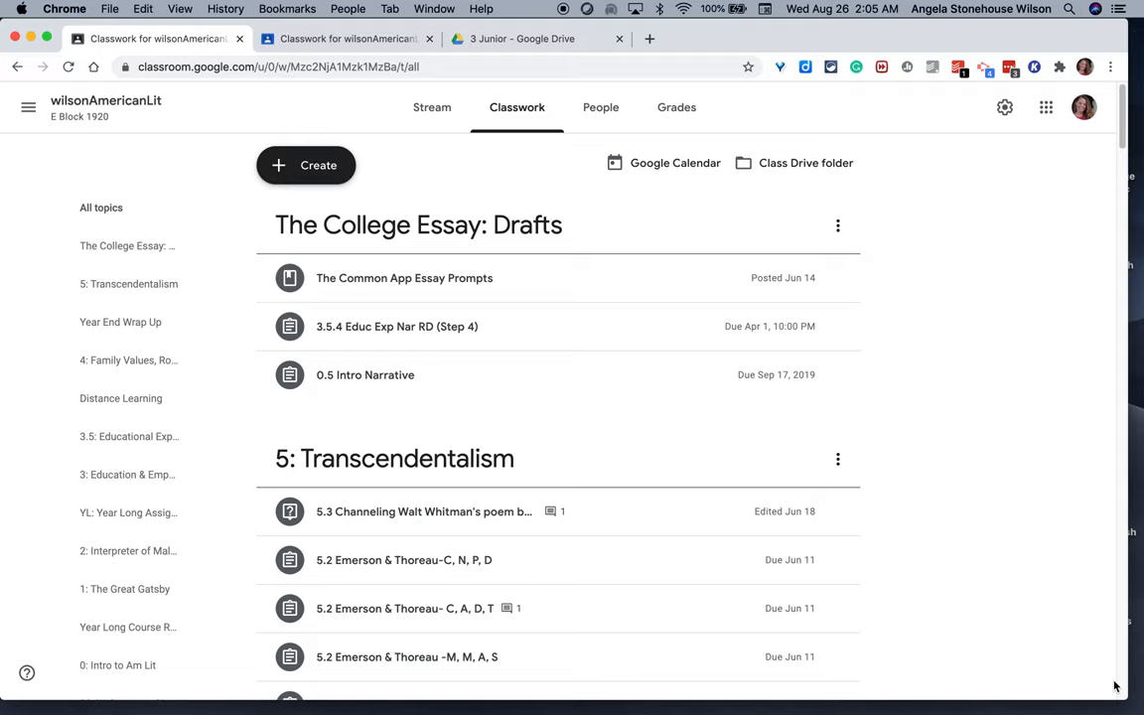
{"action": "mouse_move", "coordinate": [128, 246]}
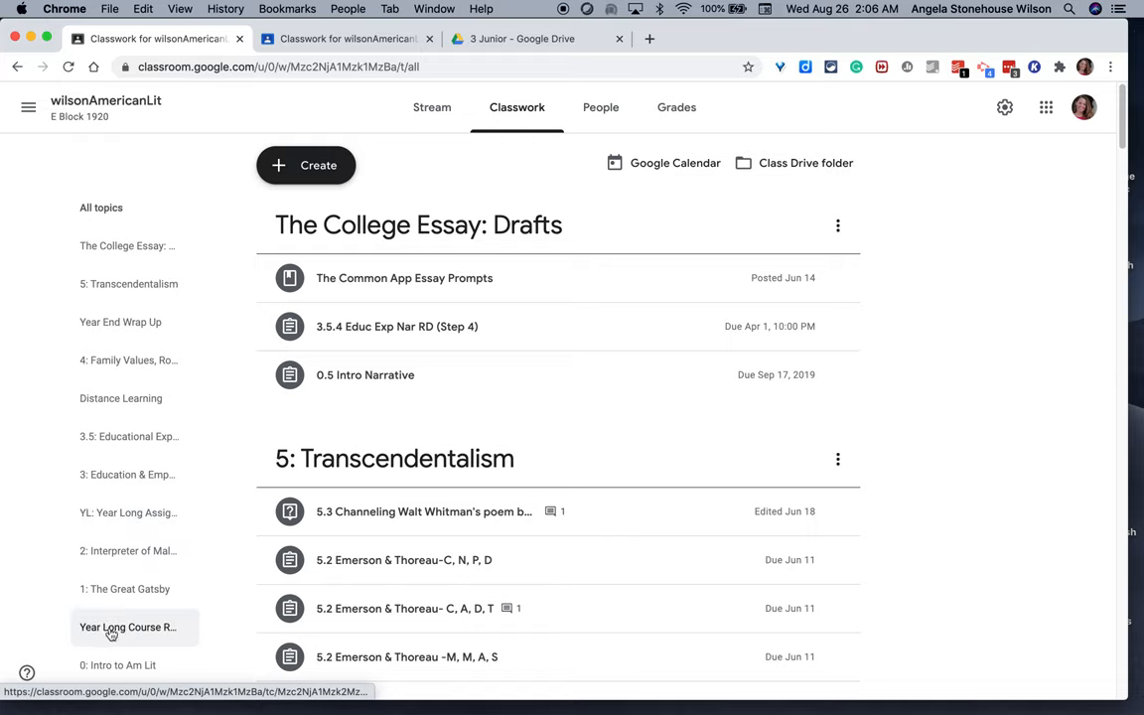
Filter to the Year Long Course Resources topic and scroll through its materials and Book Sign Out assignment.
{"action": "left_click", "coordinate": [127, 627]}
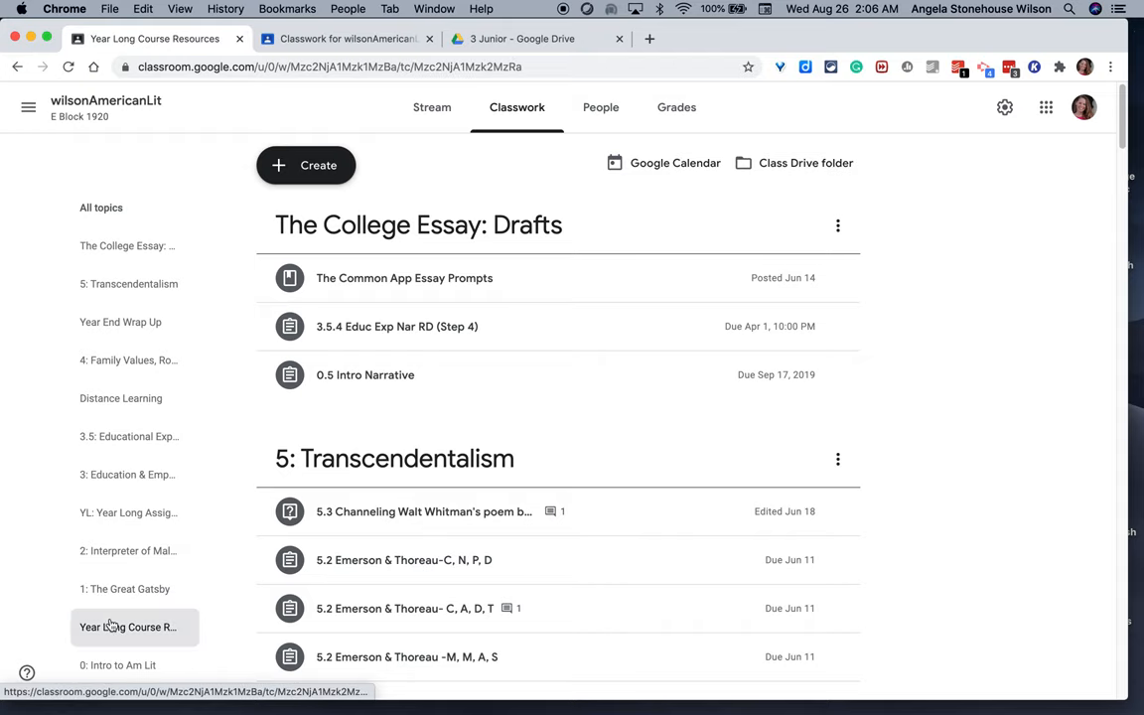
{"action": "left_click", "coordinate": [127, 627]}
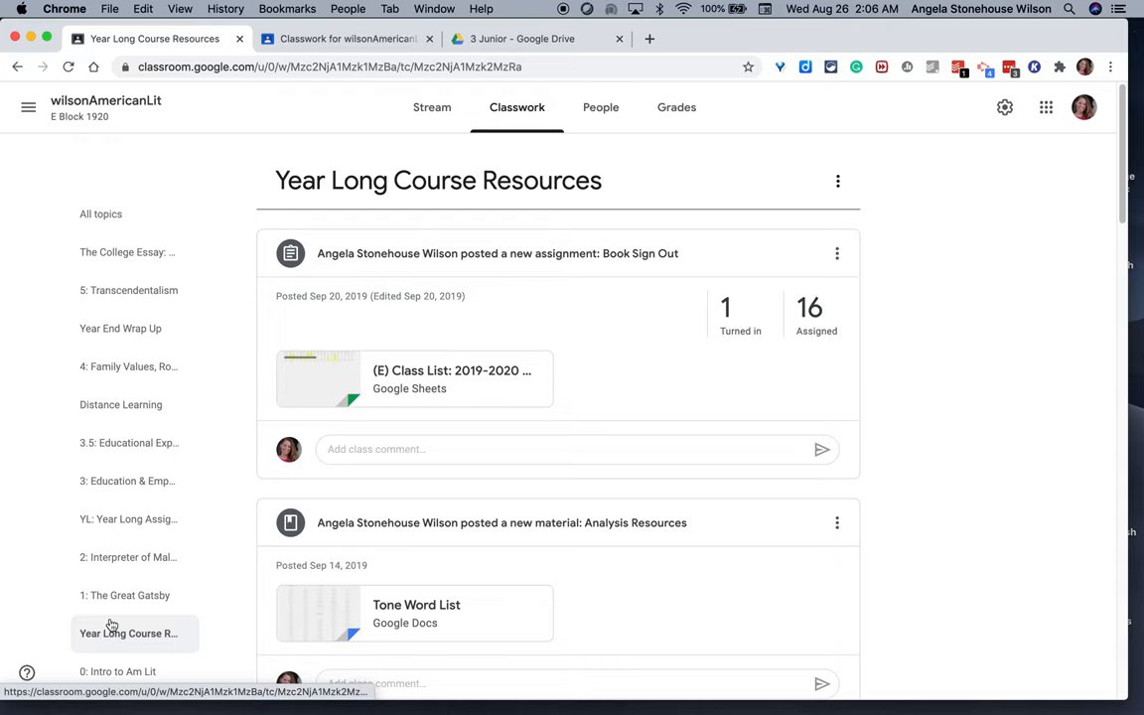
{"action": "scroll", "scroll_direction": "down", "scroll_amount": 3}
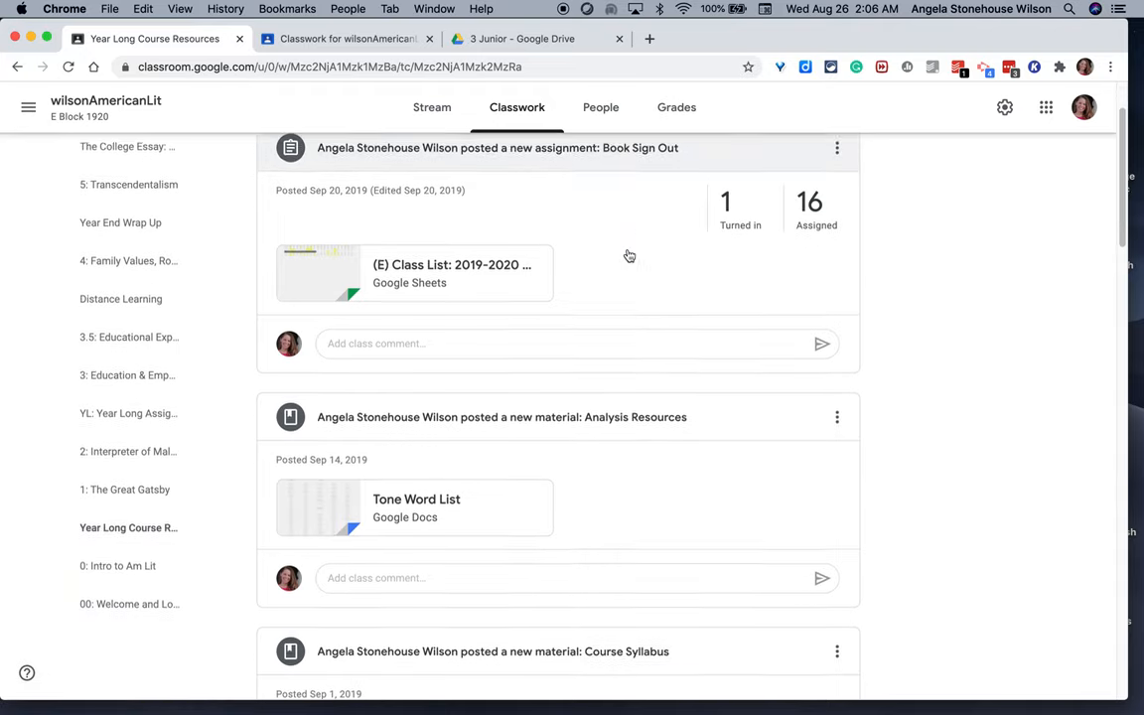
{"action": "scroll", "scroll_direction": "down", "scroll_amount": 3}
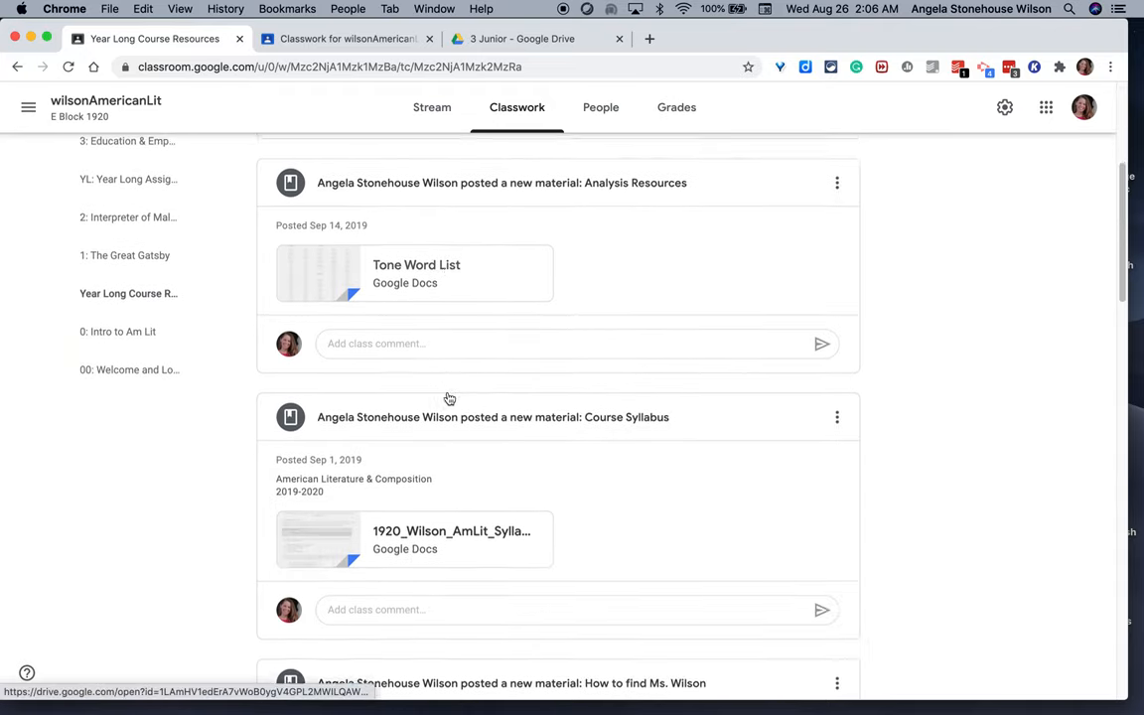
{"action": "scroll", "scroll_direction": "down", "scroll_amount": 3}
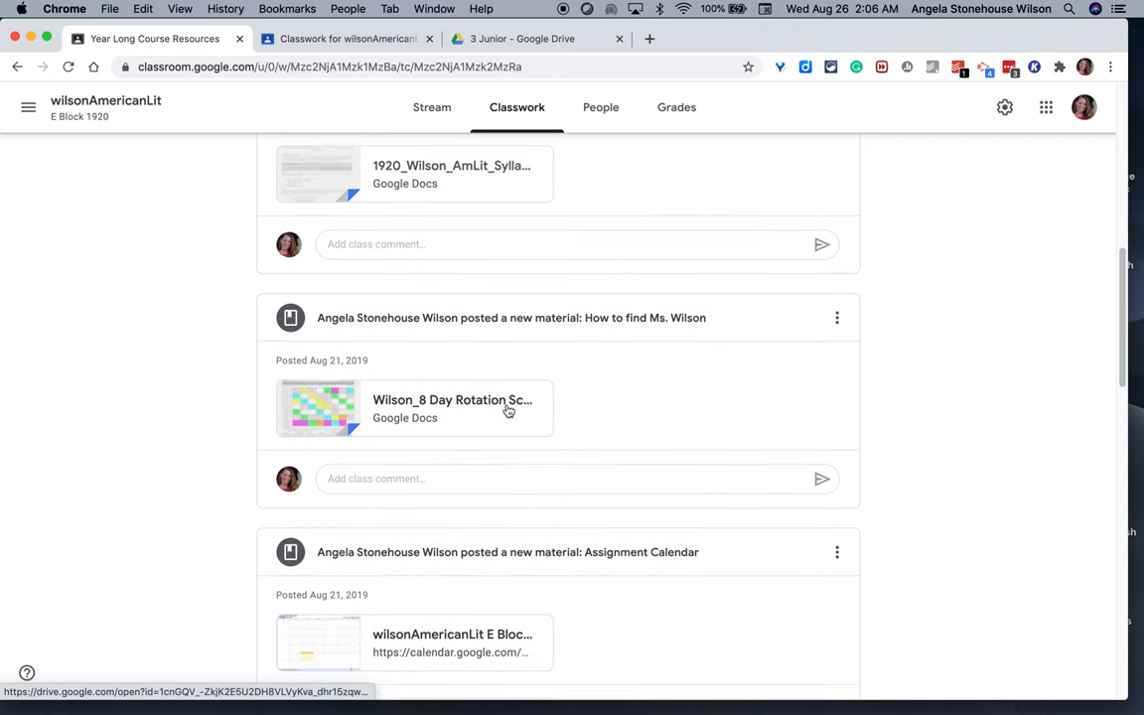
{"action": "scroll", "scroll_direction": "down", "scroll_amount": 3}
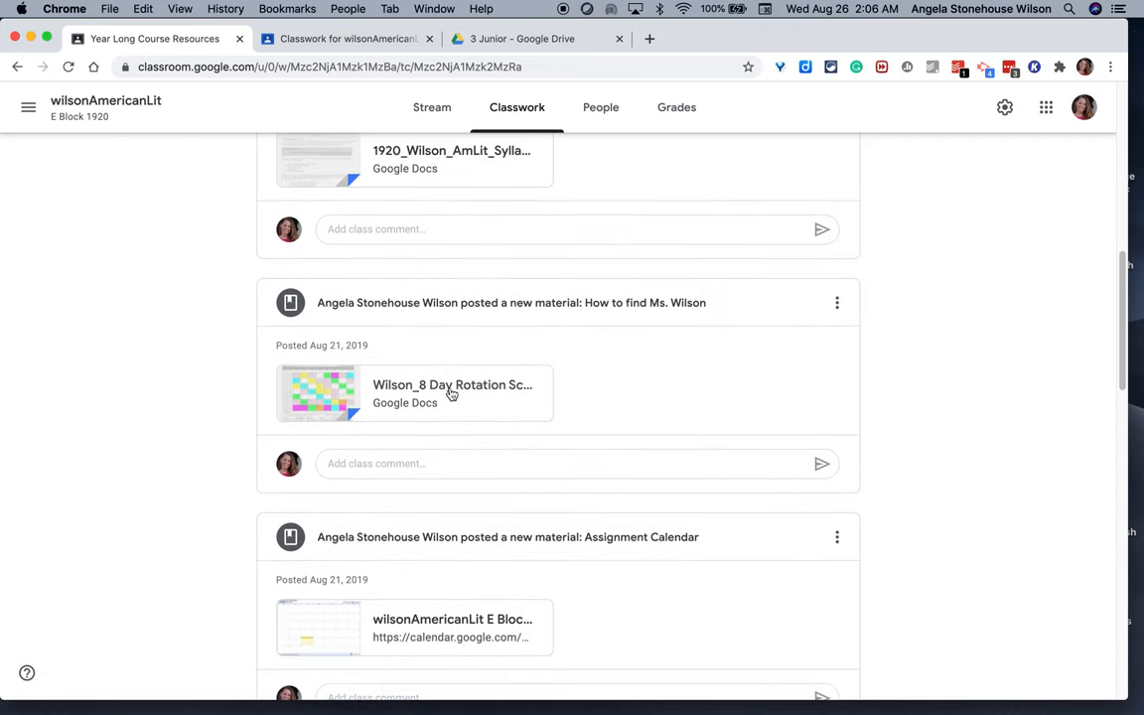
{"action": "scroll", "scroll_direction": "down", "scroll_amount": 3}
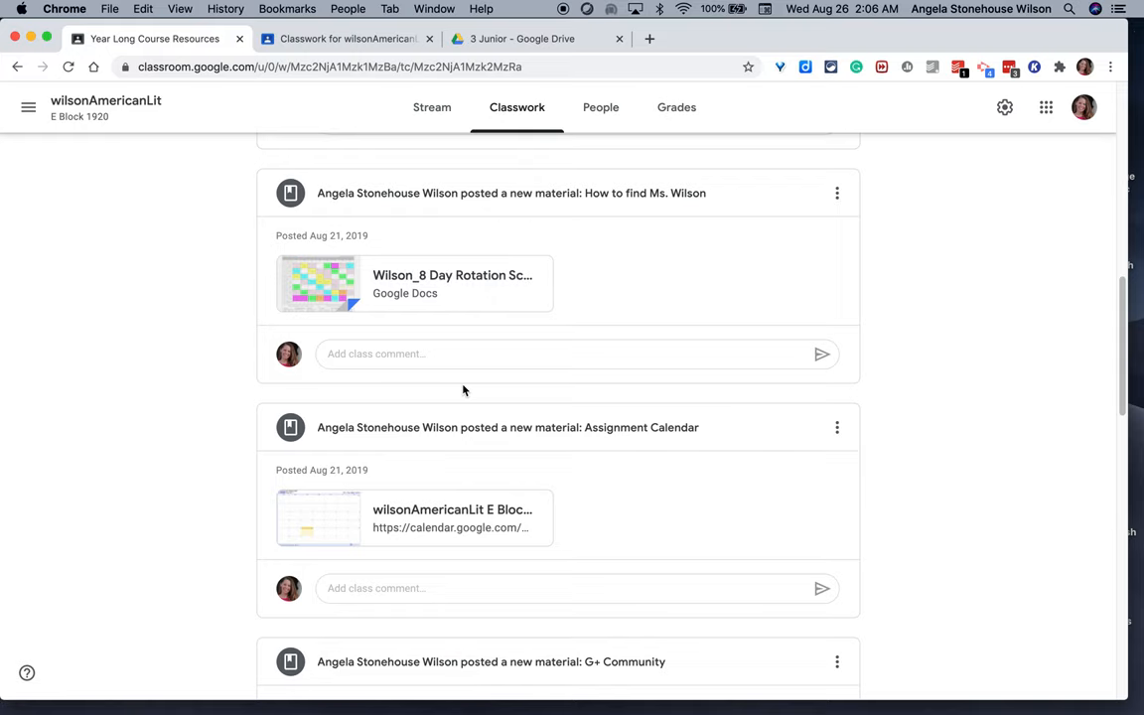
{"action": "scroll", "scroll_direction": "down", "scroll_amount": 3}
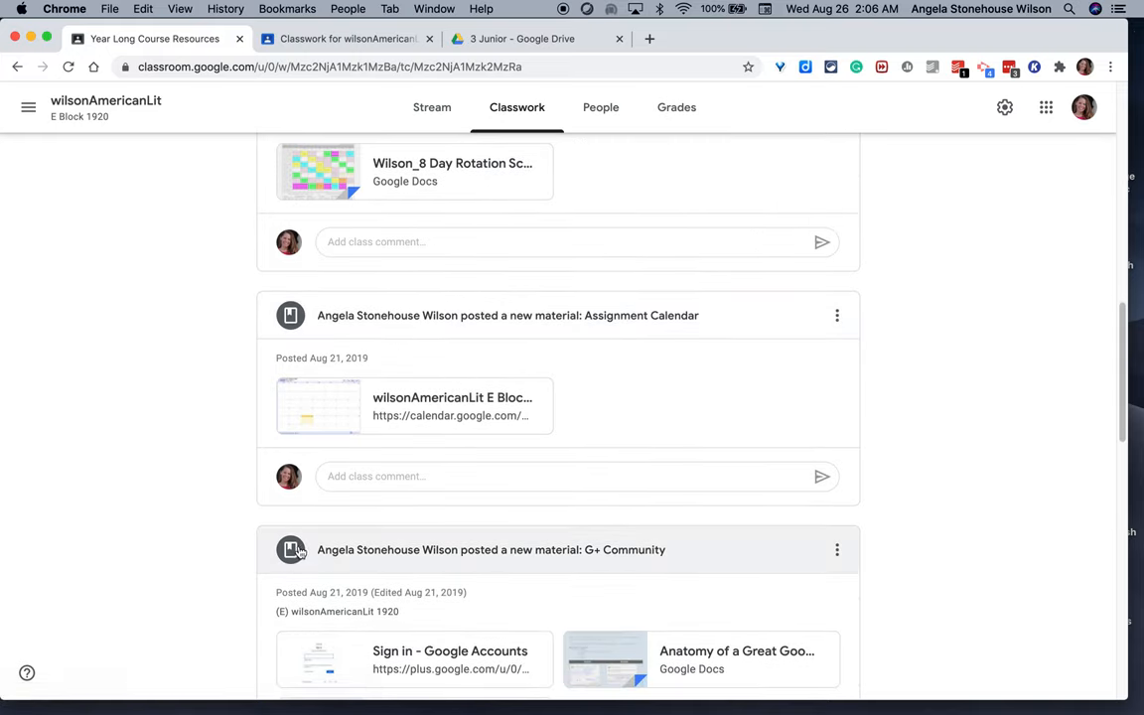
{"action": "scroll", "scroll_direction": "down", "scroll_amount": 3}
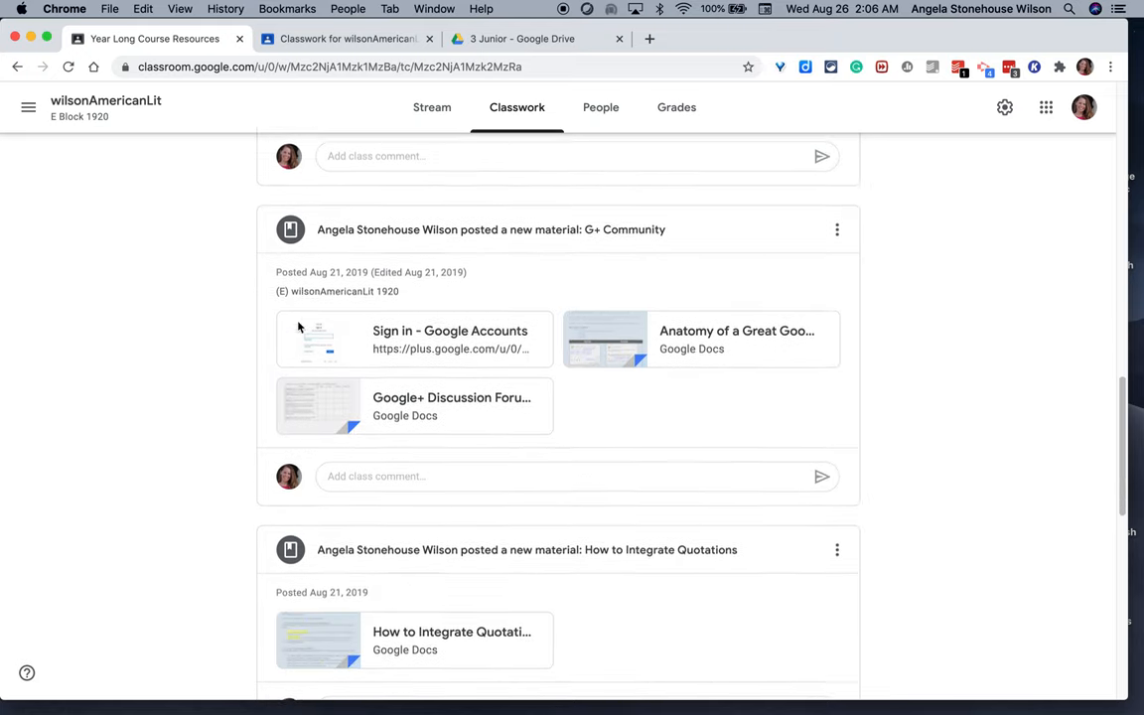
{"action": "scroll", "scroll_direction": "down", "scroll_amount": 3}
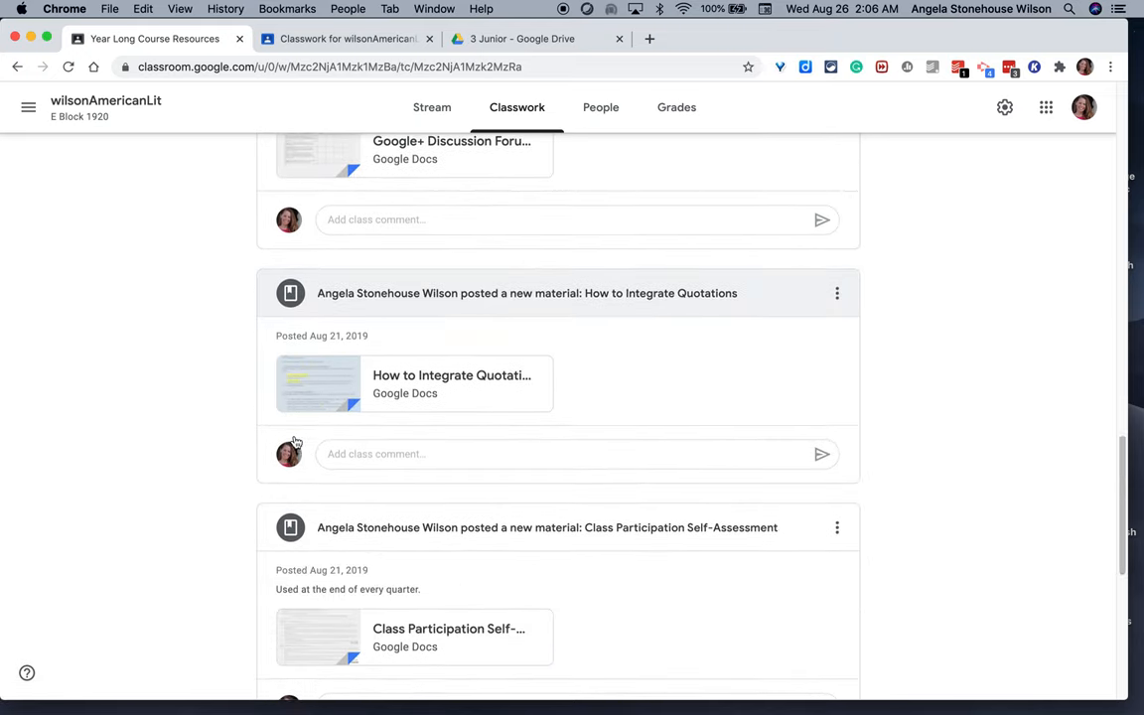
{"action": "scroll", "scroll_direction": "down", "scroll_amount": 3}
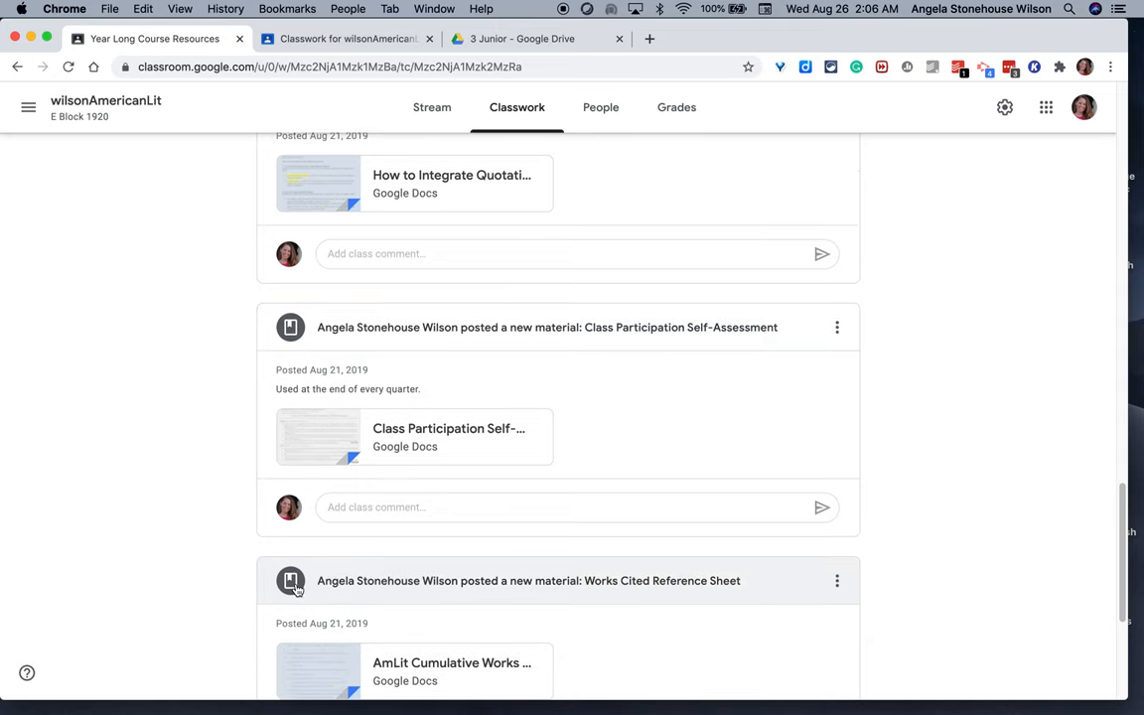
{"action": "scroll", "scroll_direction": "up", "scroll_amount": 3}
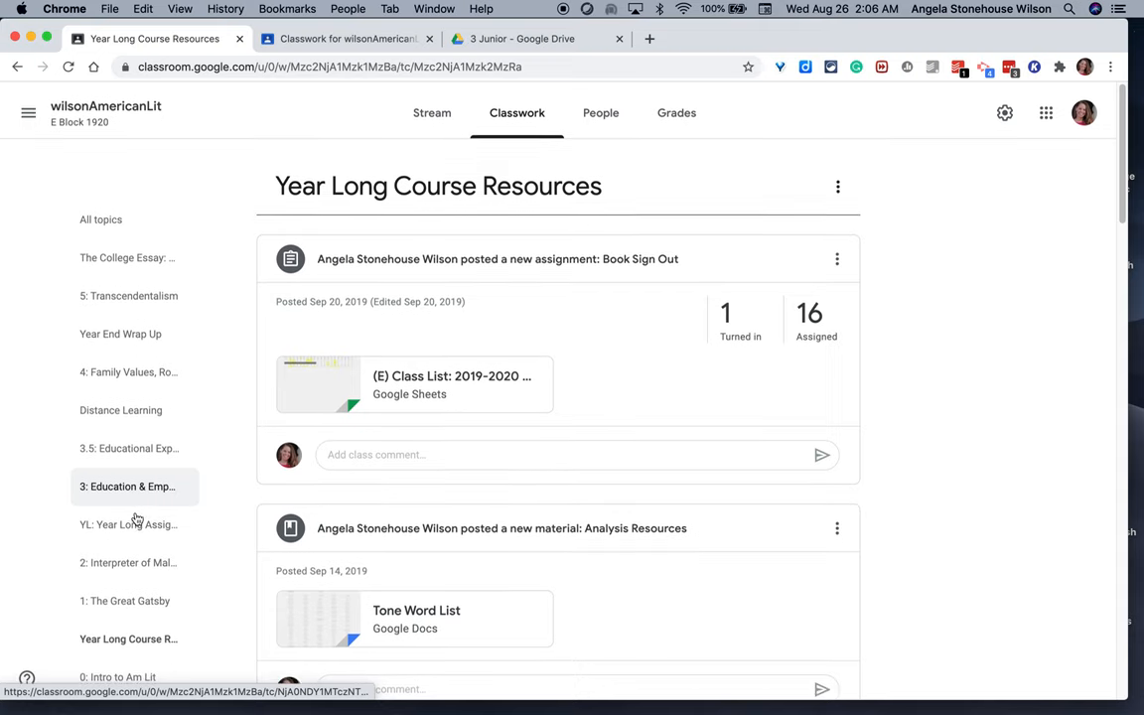
Return to All topics and move Year Long Course Resources up one place via its topic menu.
{"action": "left_click", "coordinate": [838, 187]}
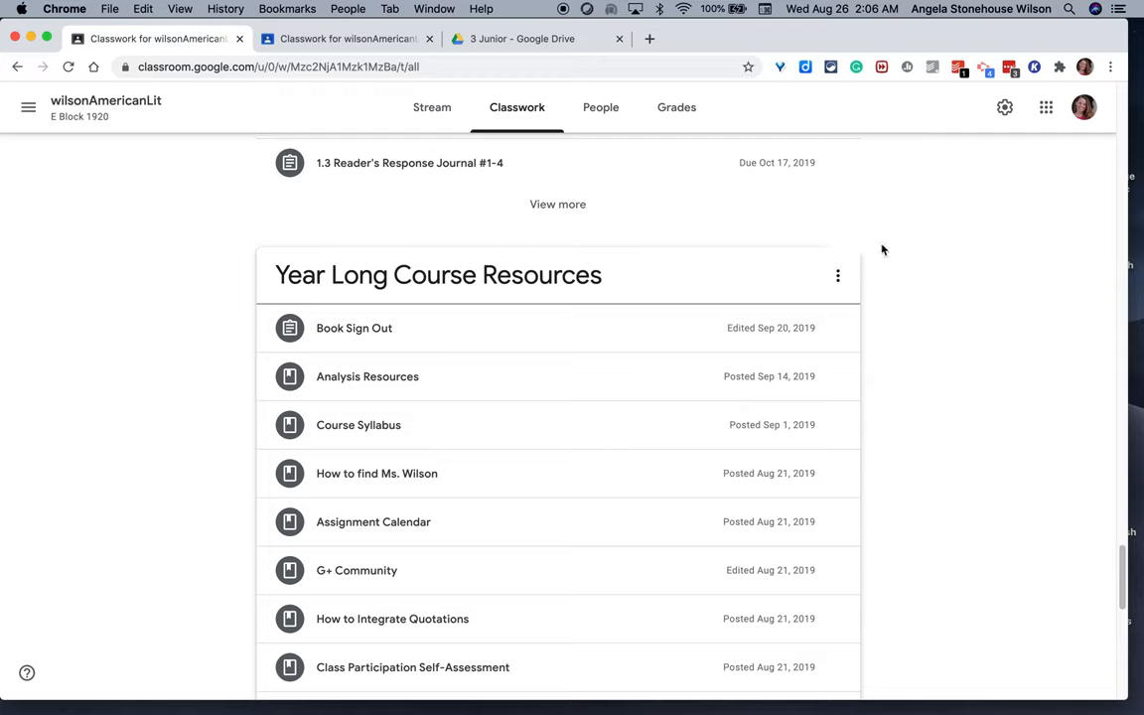
{"action": "left_click", "coordinate": [838, 274]}
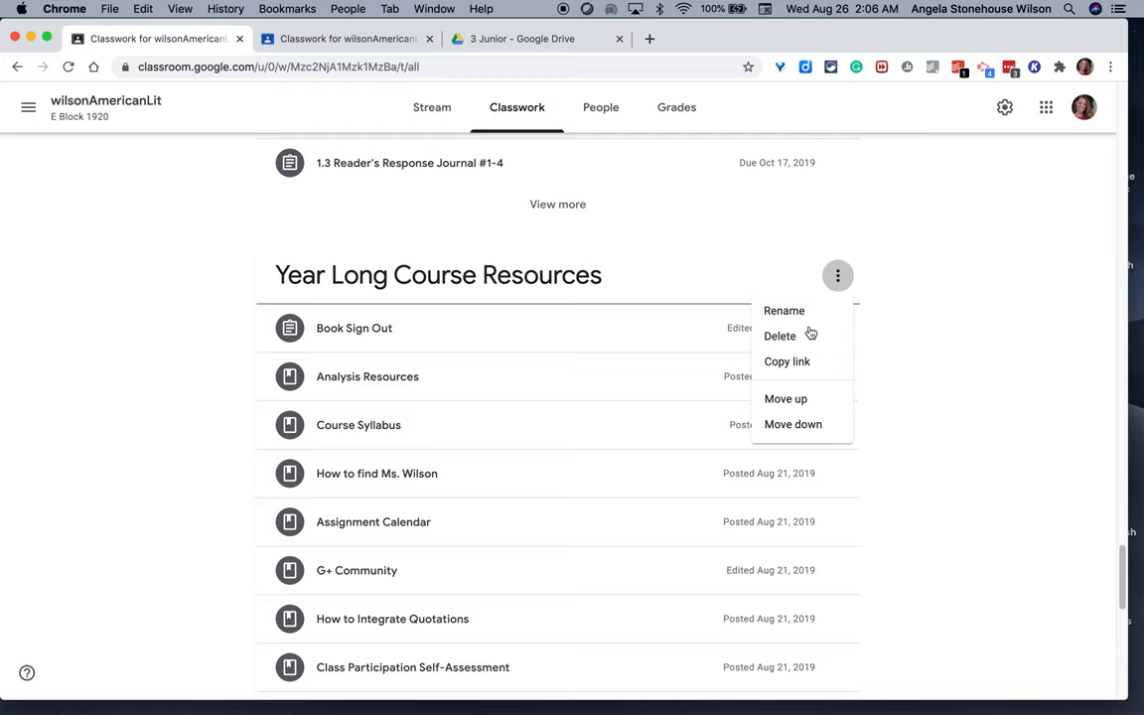
{"action": "mouse_move", "coordinate": [784, 397]}
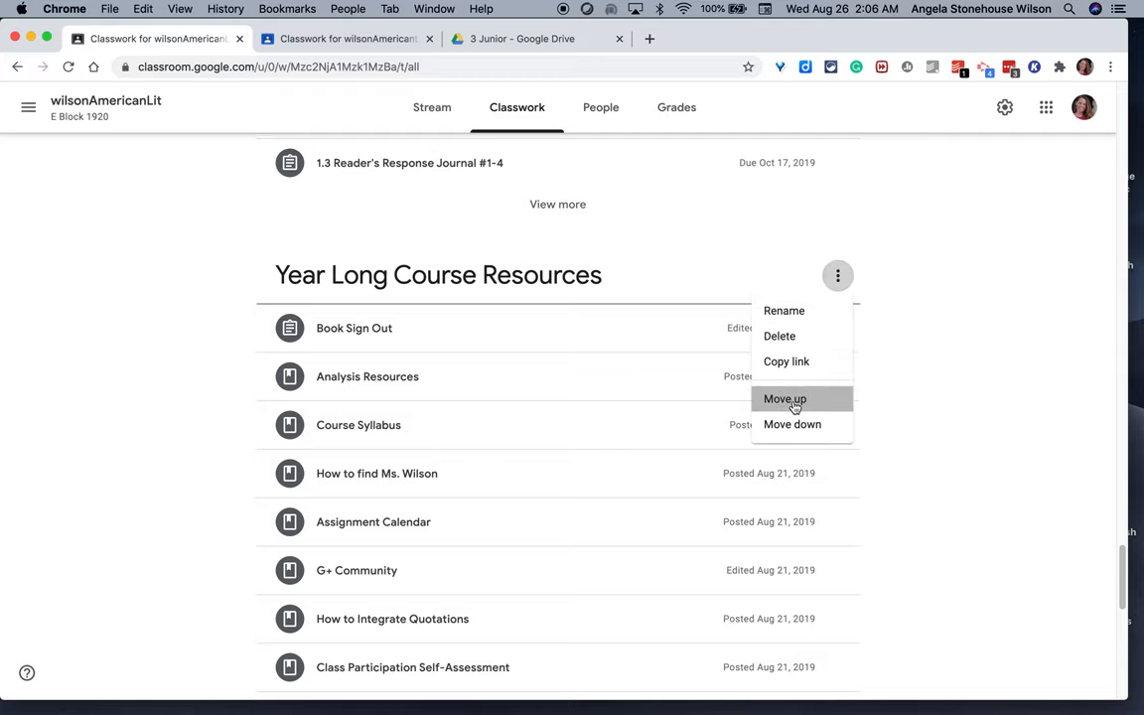
{"action": "left_click", "coordinate": [784, 397]}
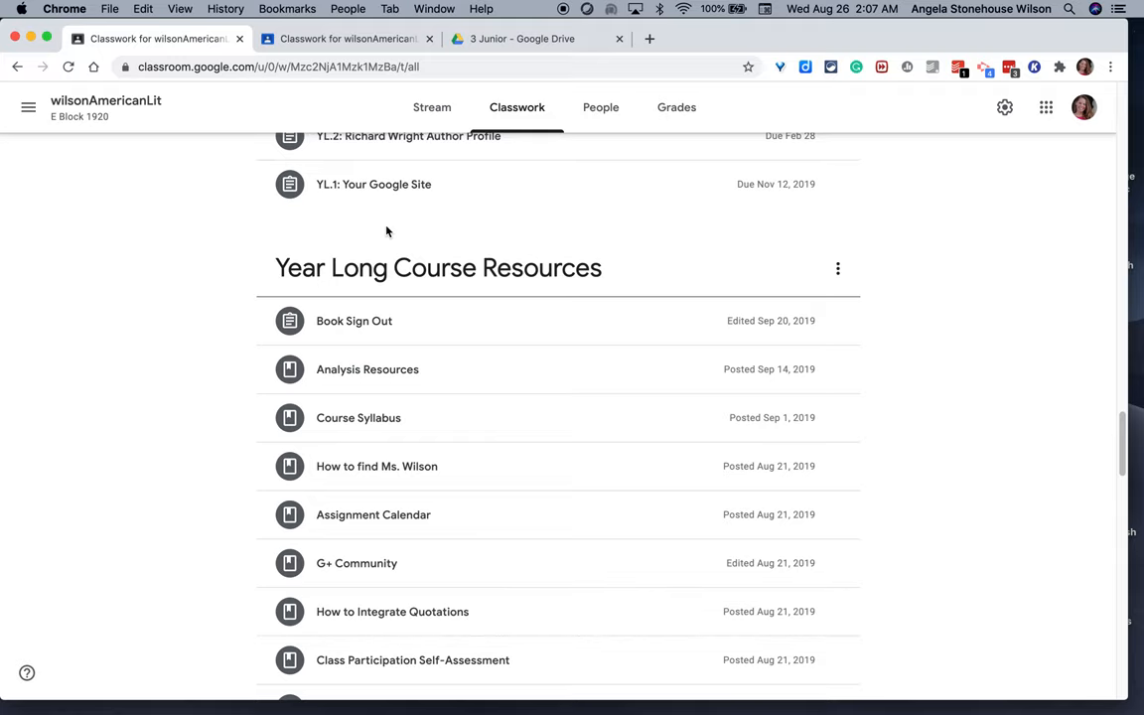
Switch to the TBD Block 2020-2021 class's Classwork tab with its empty AmLit Resources File Cabinet topic.
{"action": "scroll", "scroll_direction": "down", "scroll_amount": 3}
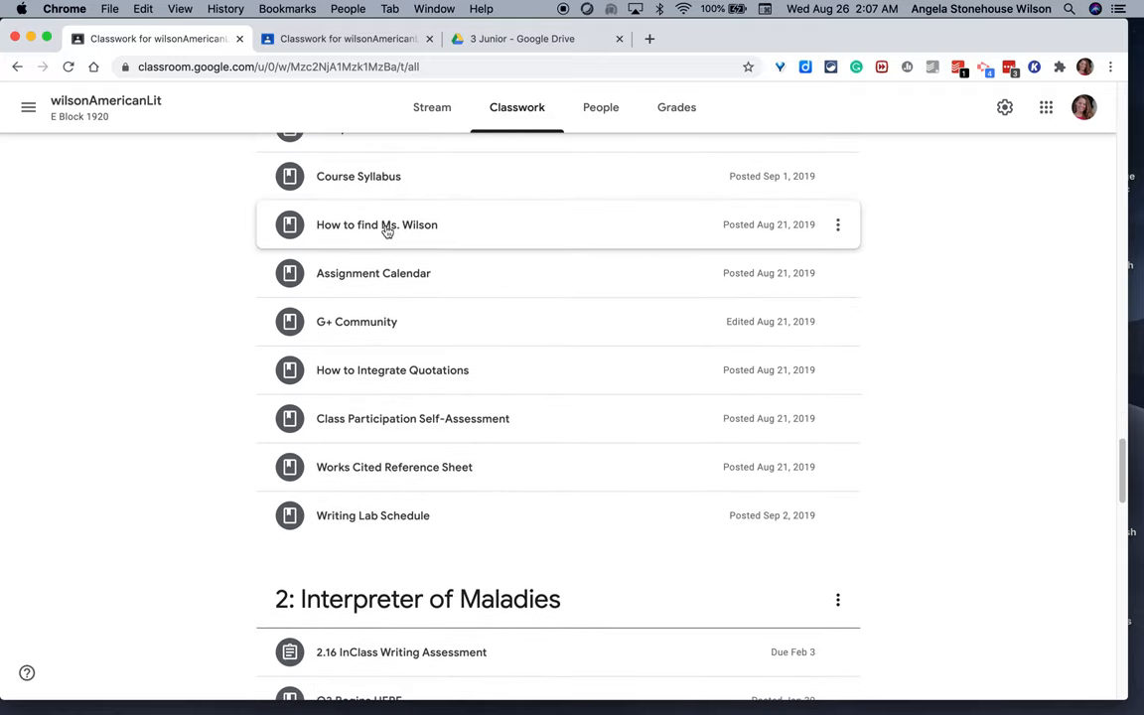
{"action": "left_click", "coordinate": [347, 40]}
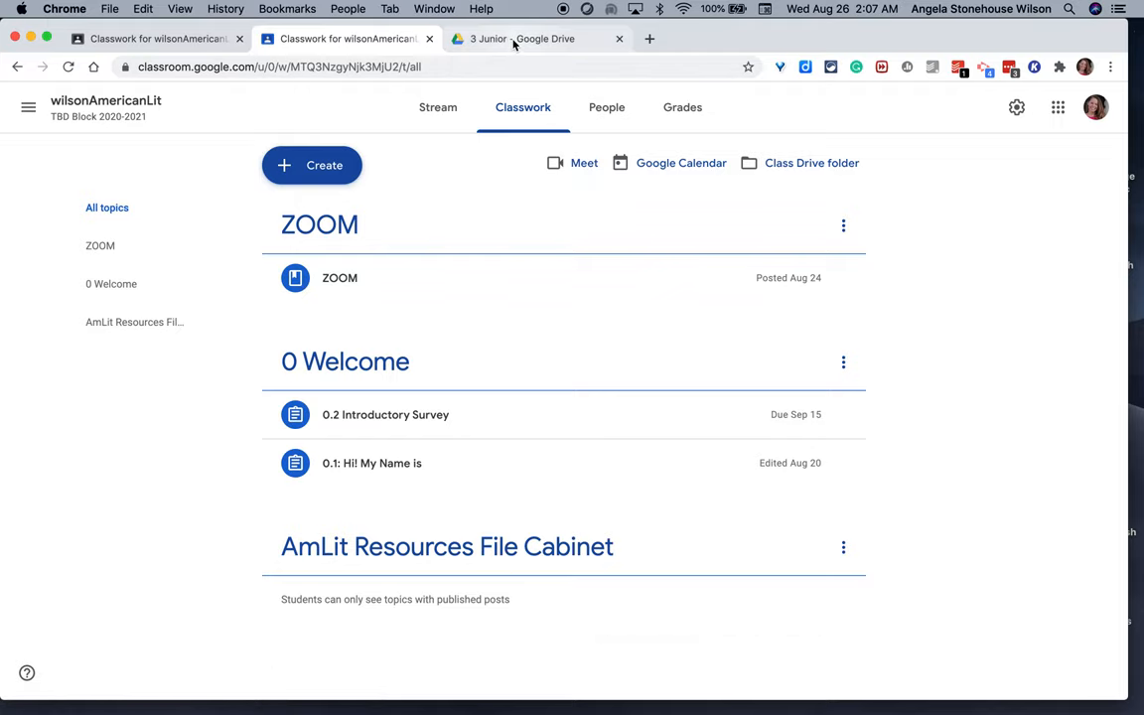
In Drive's 3 Junior folder, start a new folder named 'AmLit Year Long Resources'.
{"action": "left_click", "coordinate": [536, 40]}
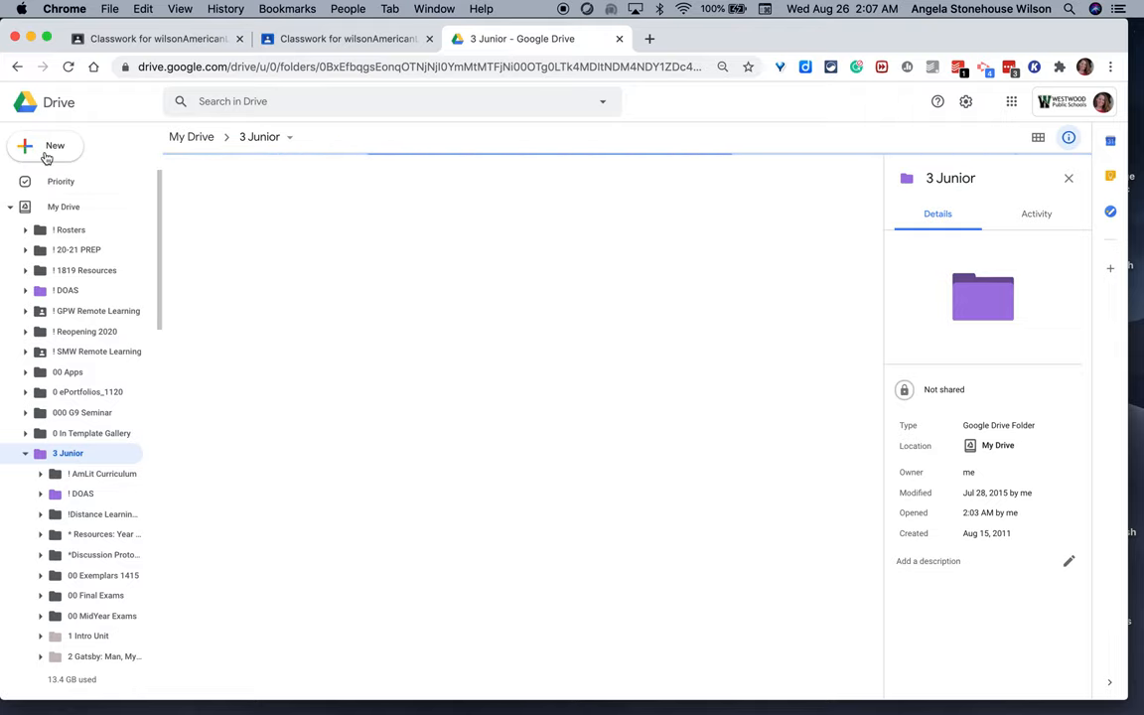
{"action": "left_click", "coordinate": [44, 147]}
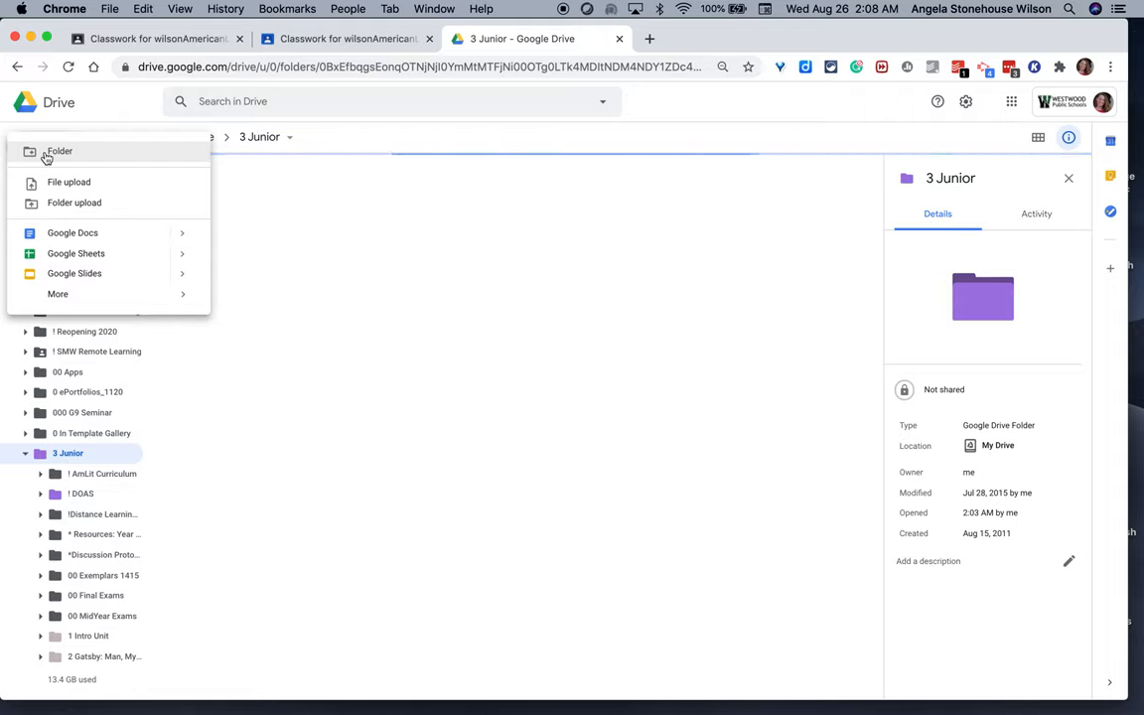
{"action": "left_click", "coordinate": [60, 151]}
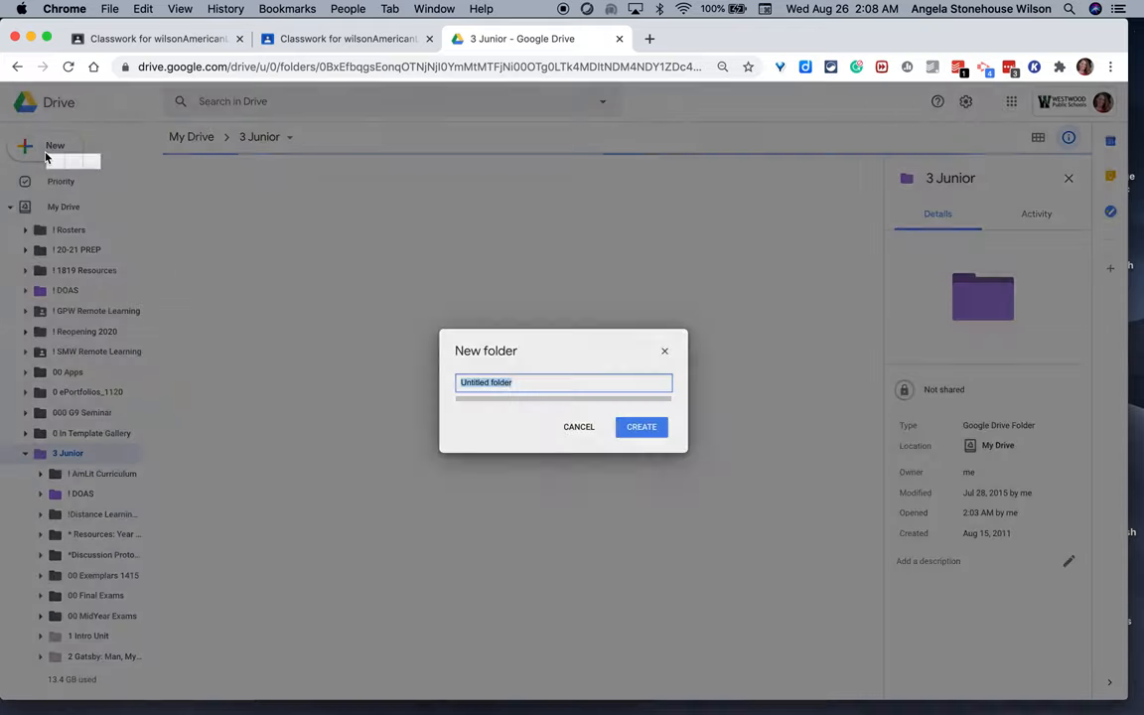
{"action": "type", "text": "A"}
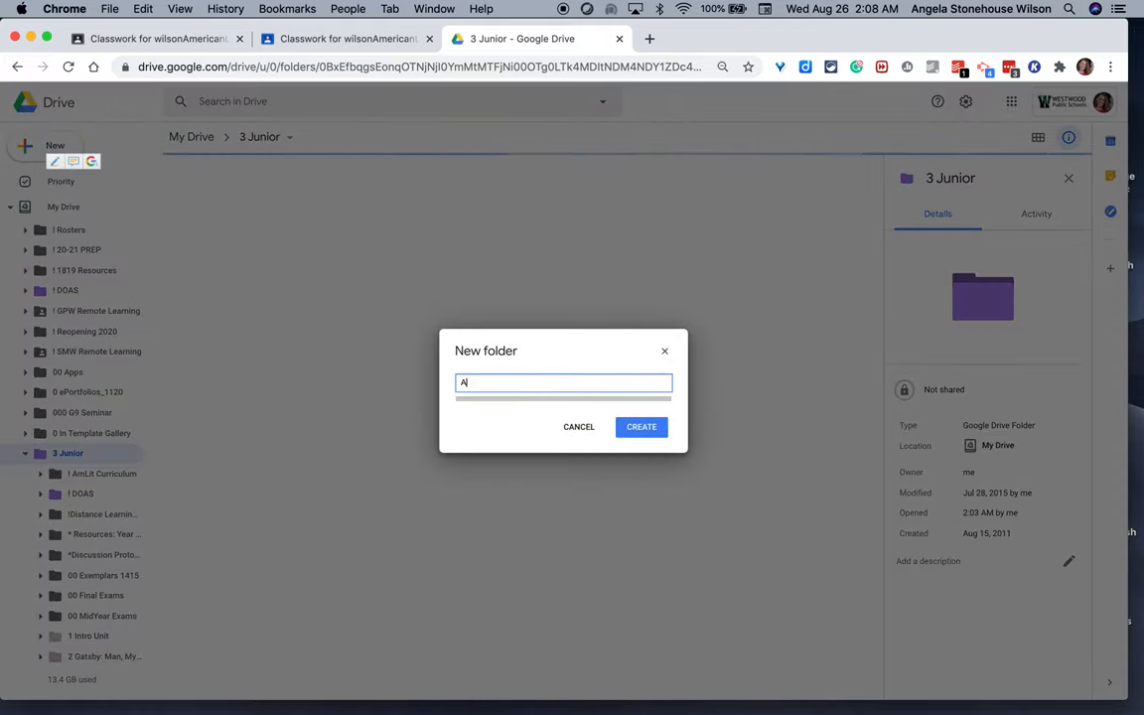
{"action": "type", "text": "mLit Year Long R"}
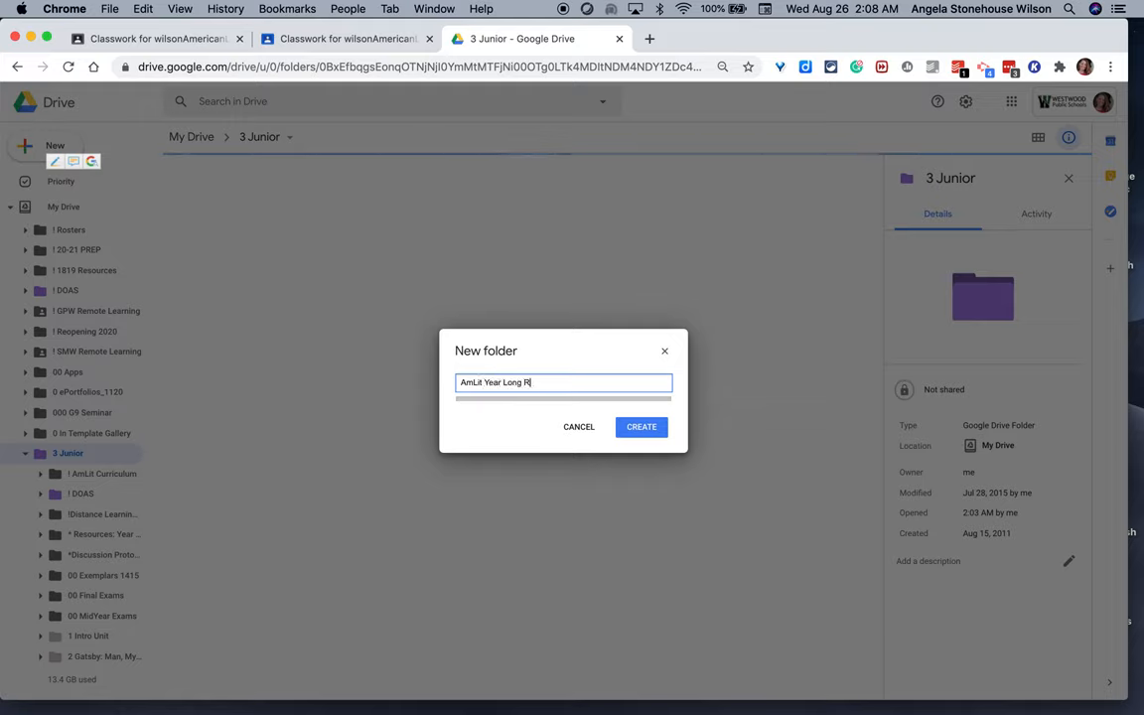
{"action": "type", "text": "esources"}
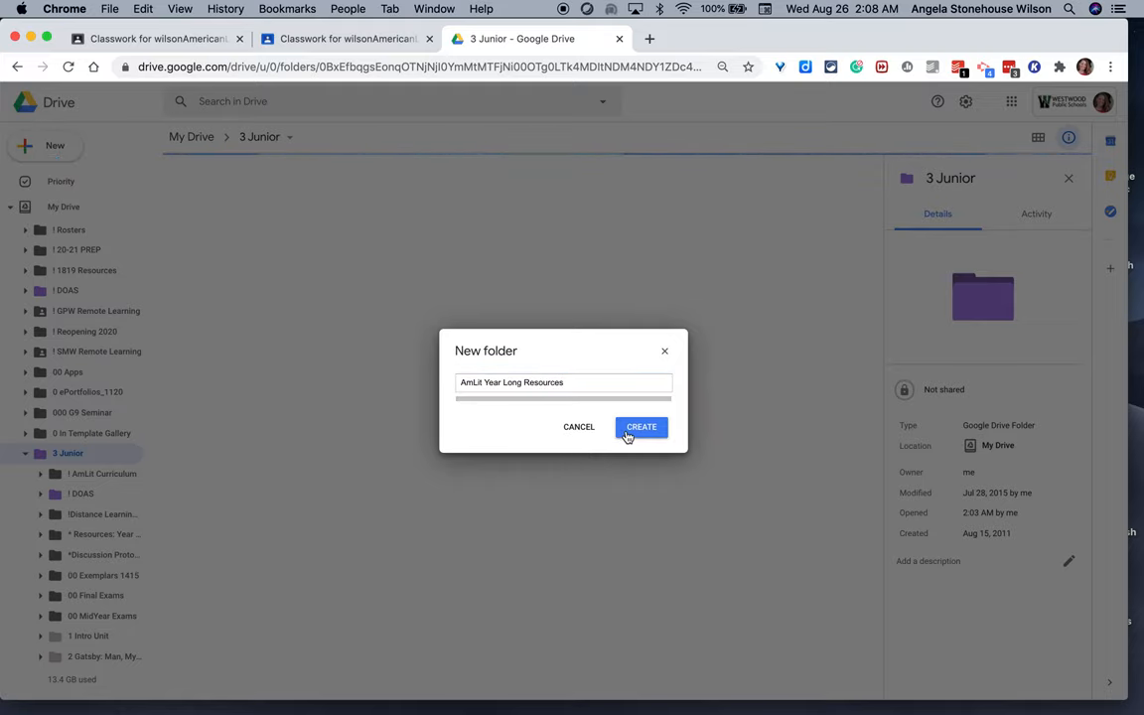
Create the folder and upload the rubric, quotations guide and tone word list PDFs into it.
{"action": "left_click", "coordinate": [639, 427]}
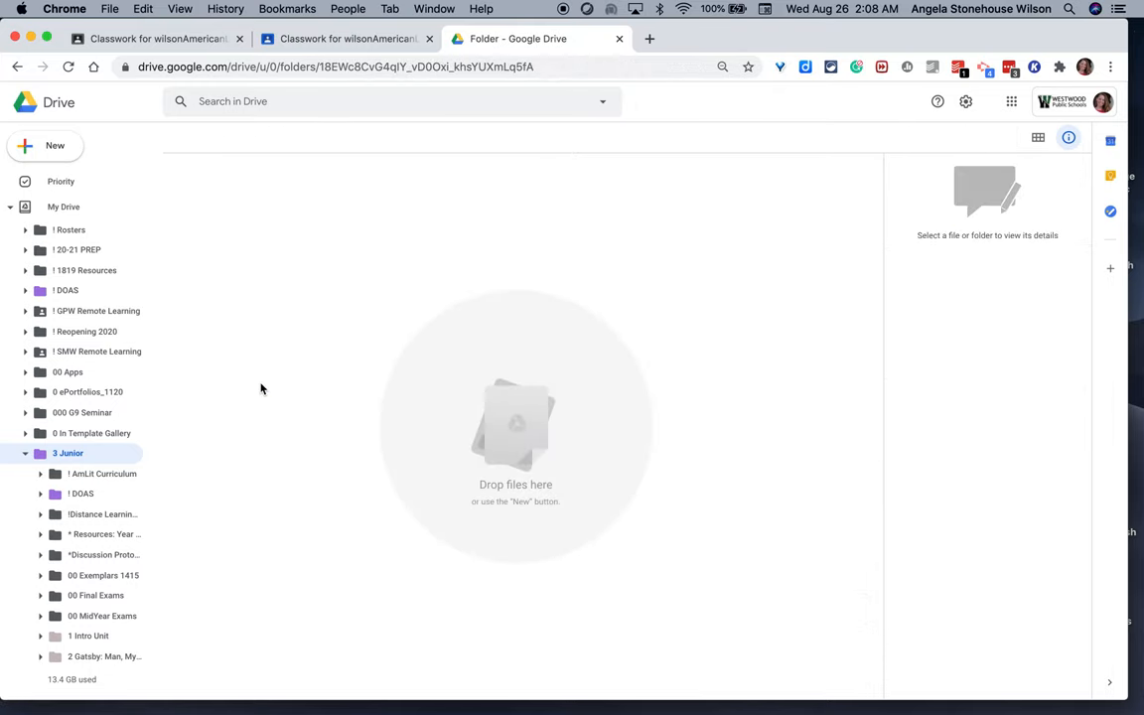
{"action": "left_click", "coordinate": [103, 472]}
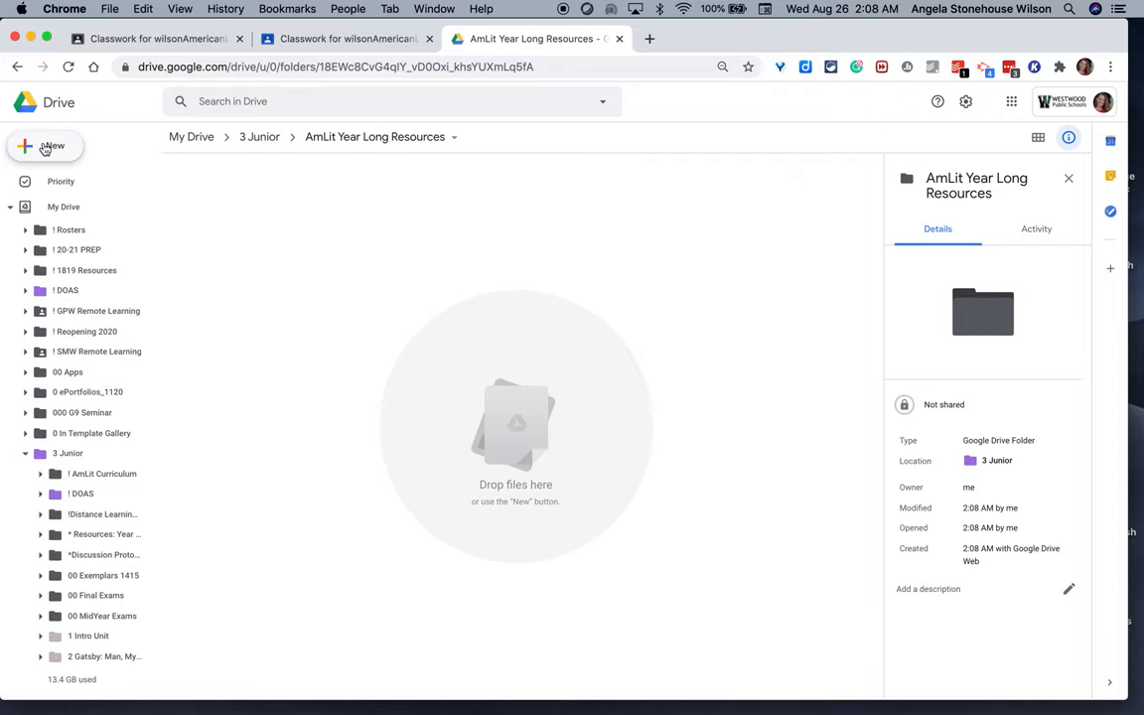
{"action": "left_click", "coordinate": [44, 147]}
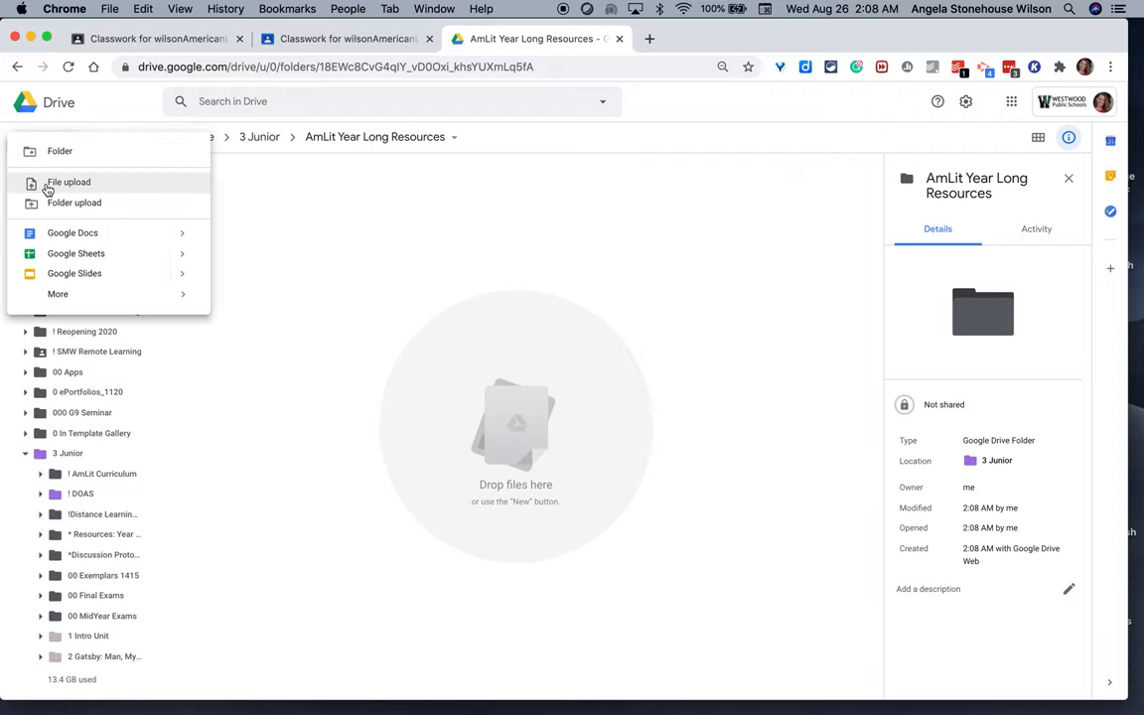
{"action": "left_click", "coordinate": [67, 183]}
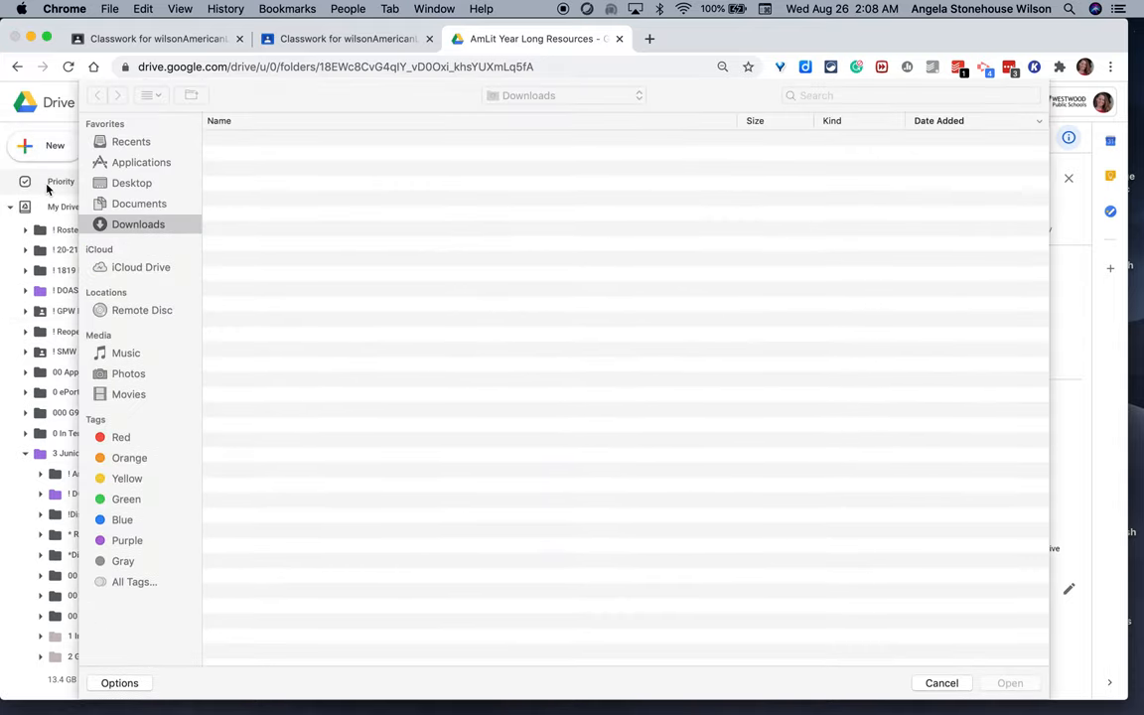
{"action": "left_click", "coordinate": [139, 222]}
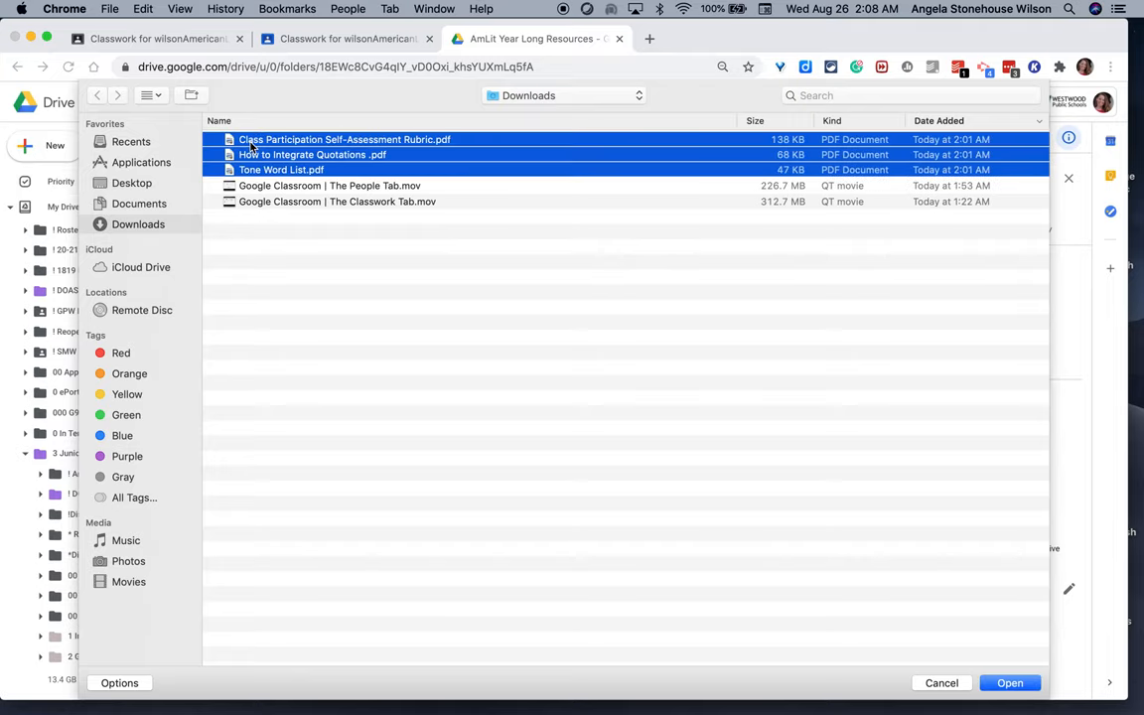
{"action": "mouse_move", "coordinate": [1009, 683]}
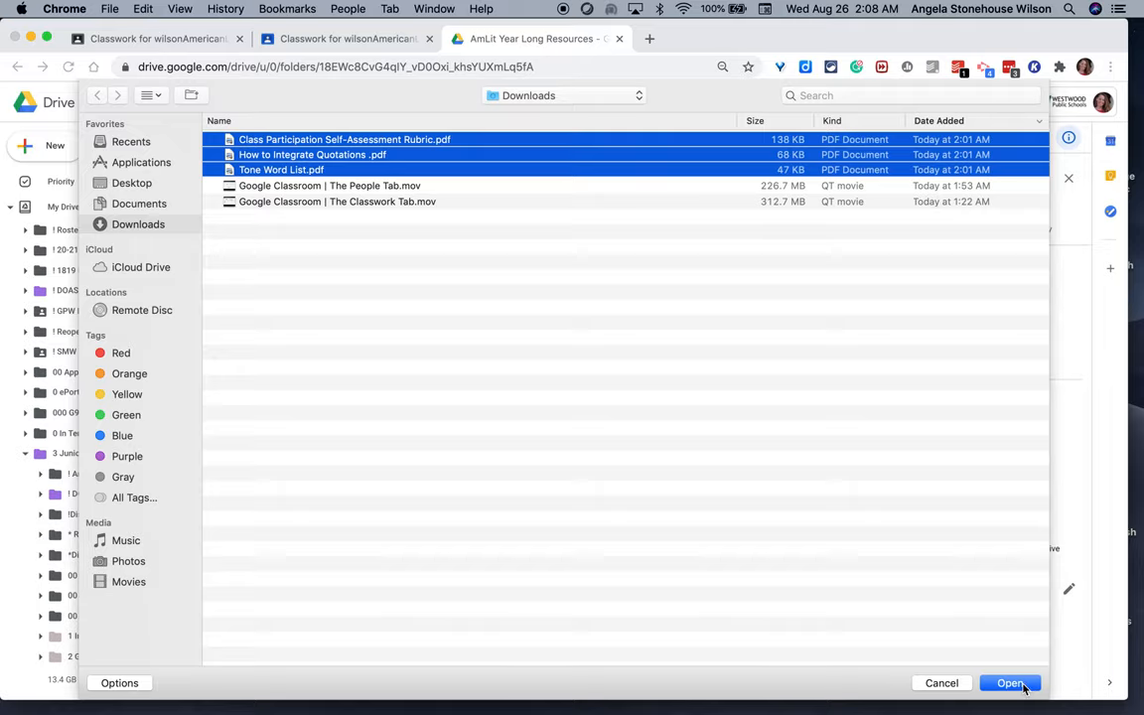
{"action": "left_click", "coordinate": [1009, 683]}
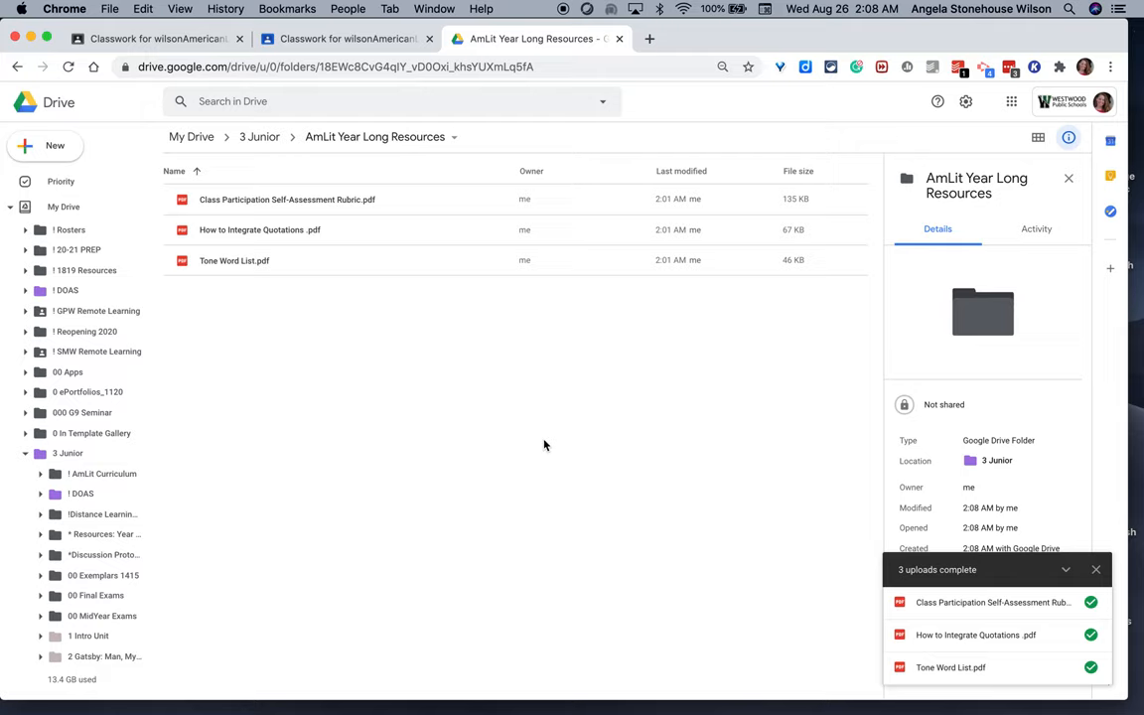
{"action": "mouse_move", "coordinate": [452, 171]}
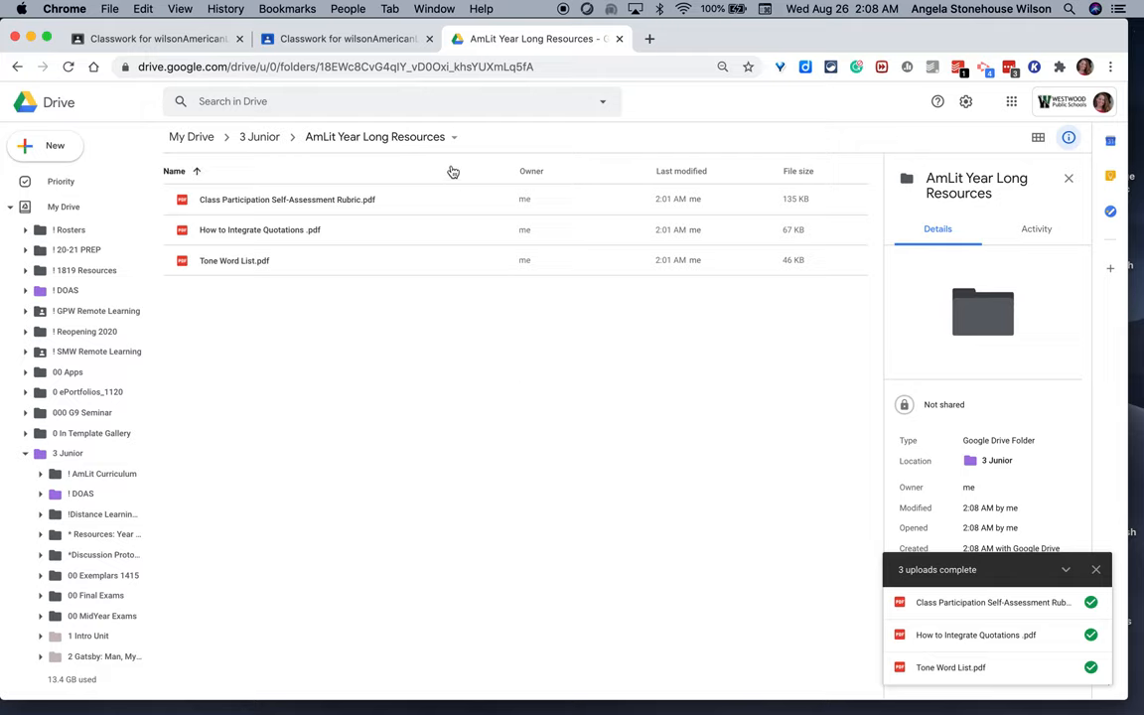
Share the folder so anyone at Westwood Public Schools with the link can view, then return to Classroom.
{"action": "left_click", "coordinate": [453, 137]}
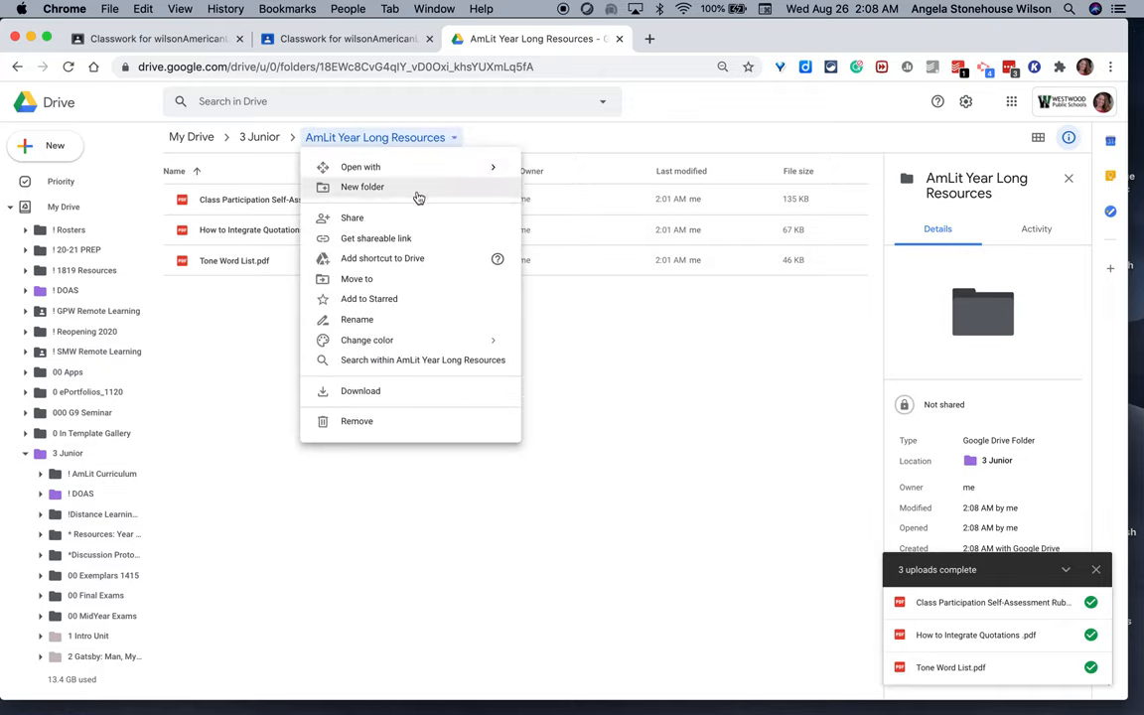
{"action": "mouse_move", "coordinate": [402, 219]}
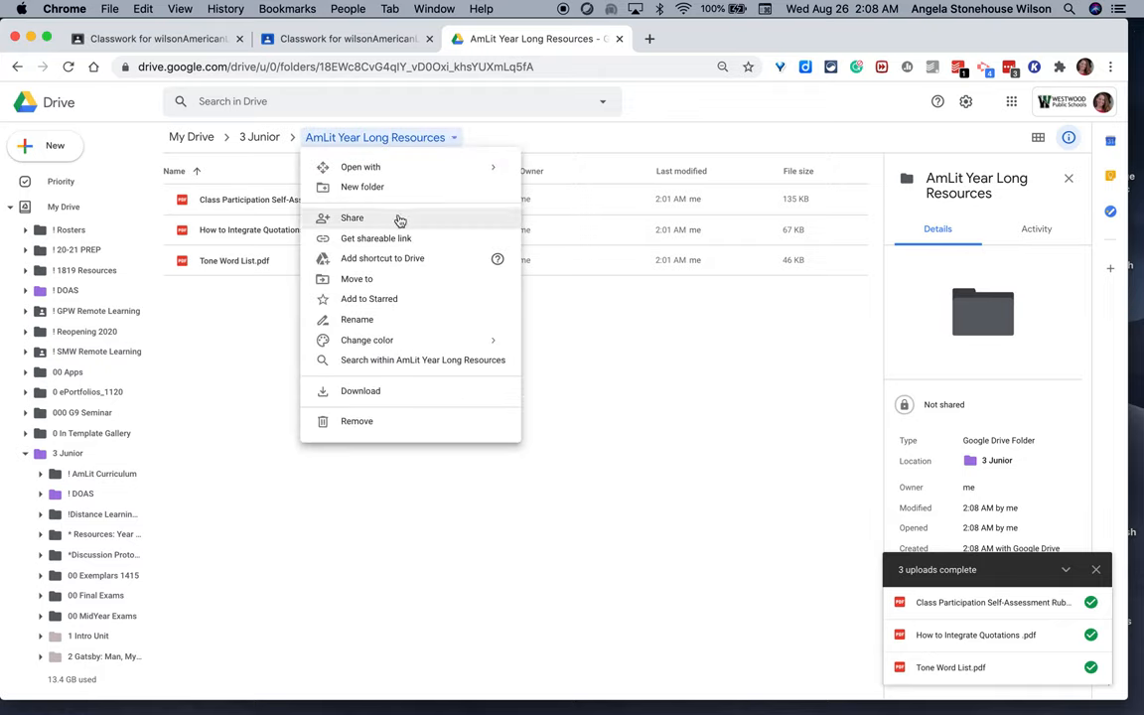
{"action": "left_click", "coordinate": [352, 216]}
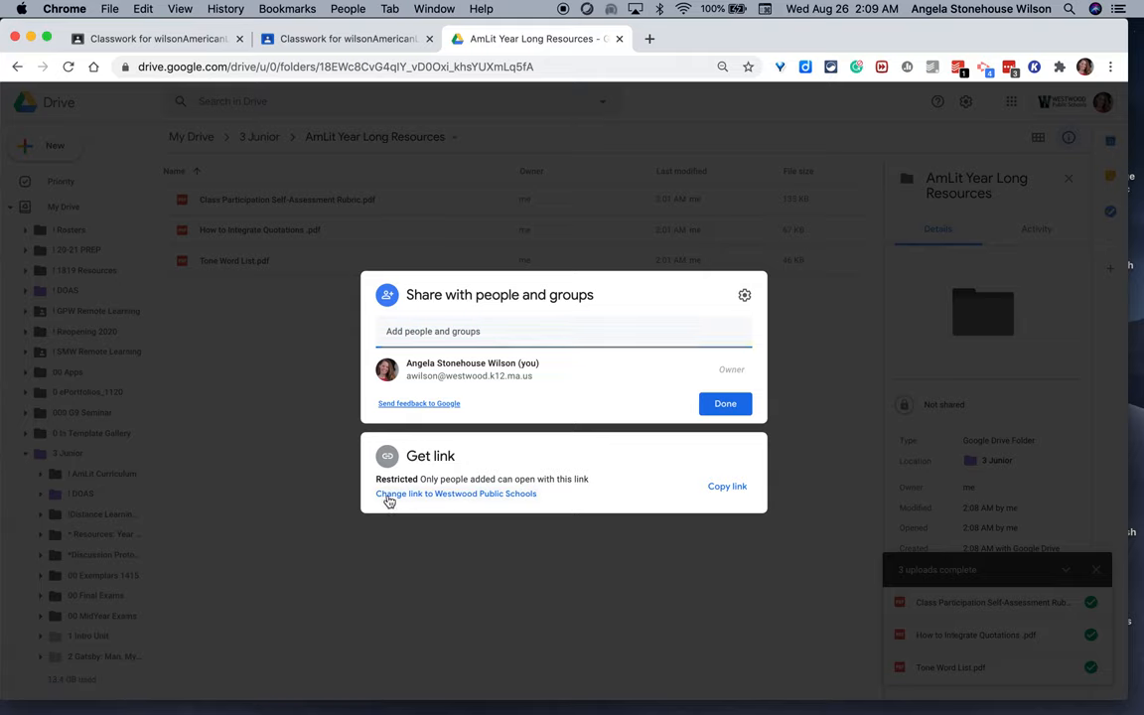
{"action": "left_click", "coordinate": [457, 493]}
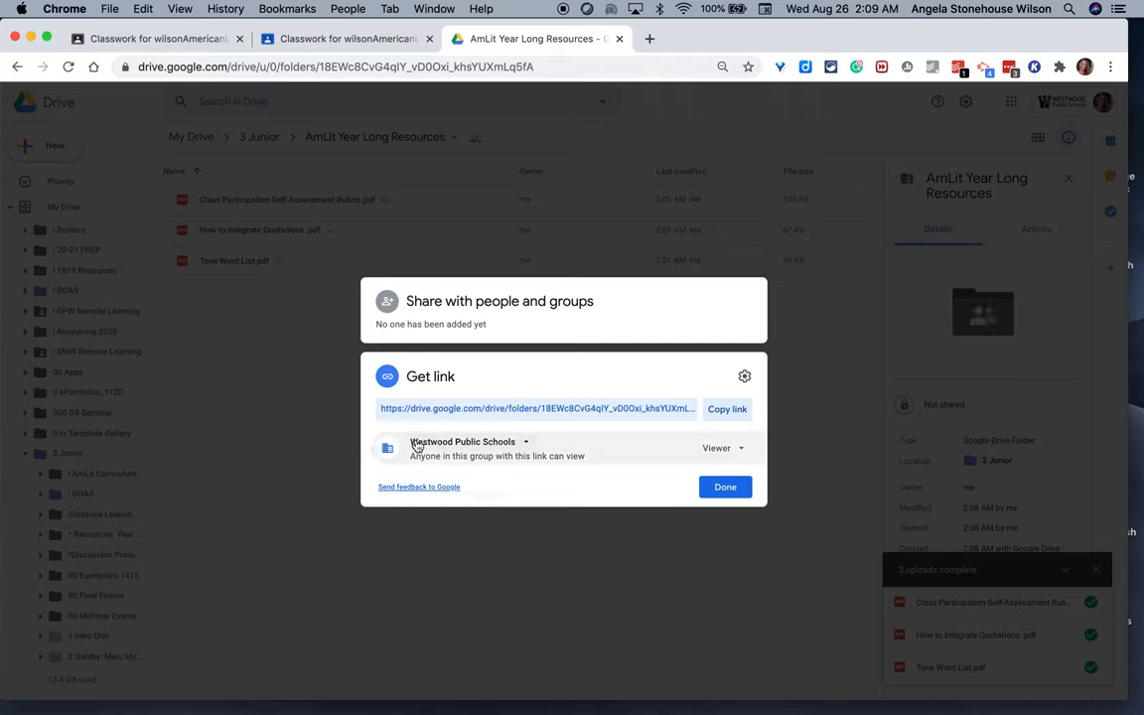
{"action": "mouse_move", "coordinate": [521, 460]}
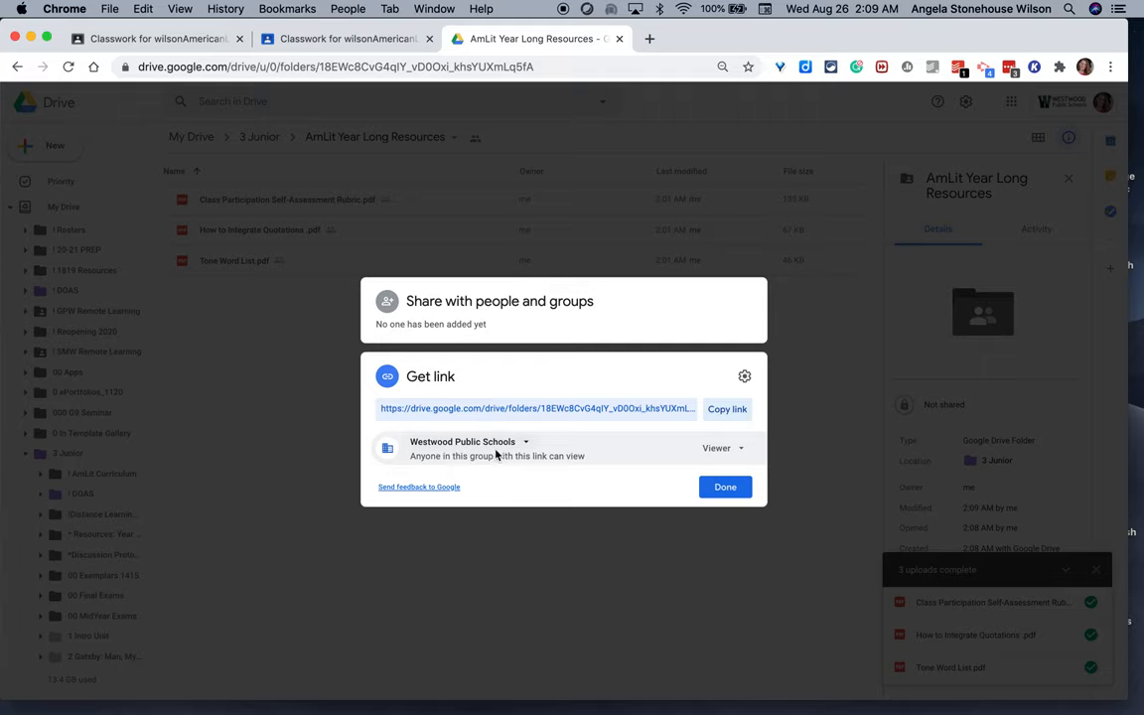
{"action": "mouse_move", "coordinate": [488, 452]}
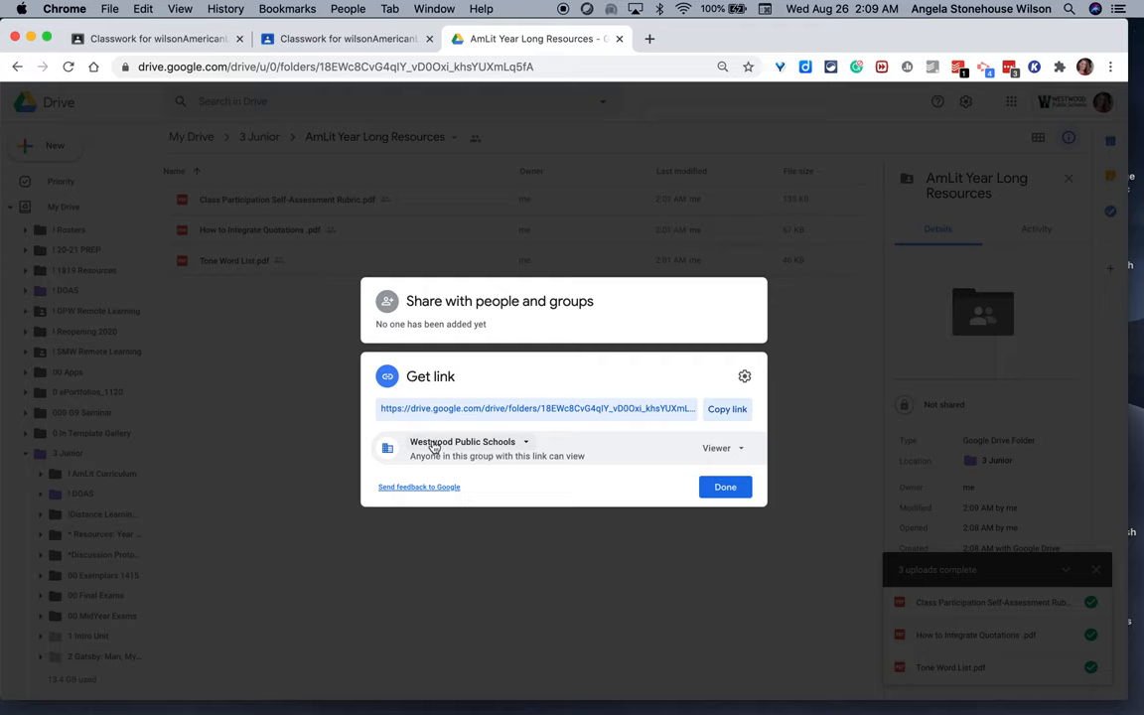
{"action": "mouse_move", "coordinate": [584, 445]}
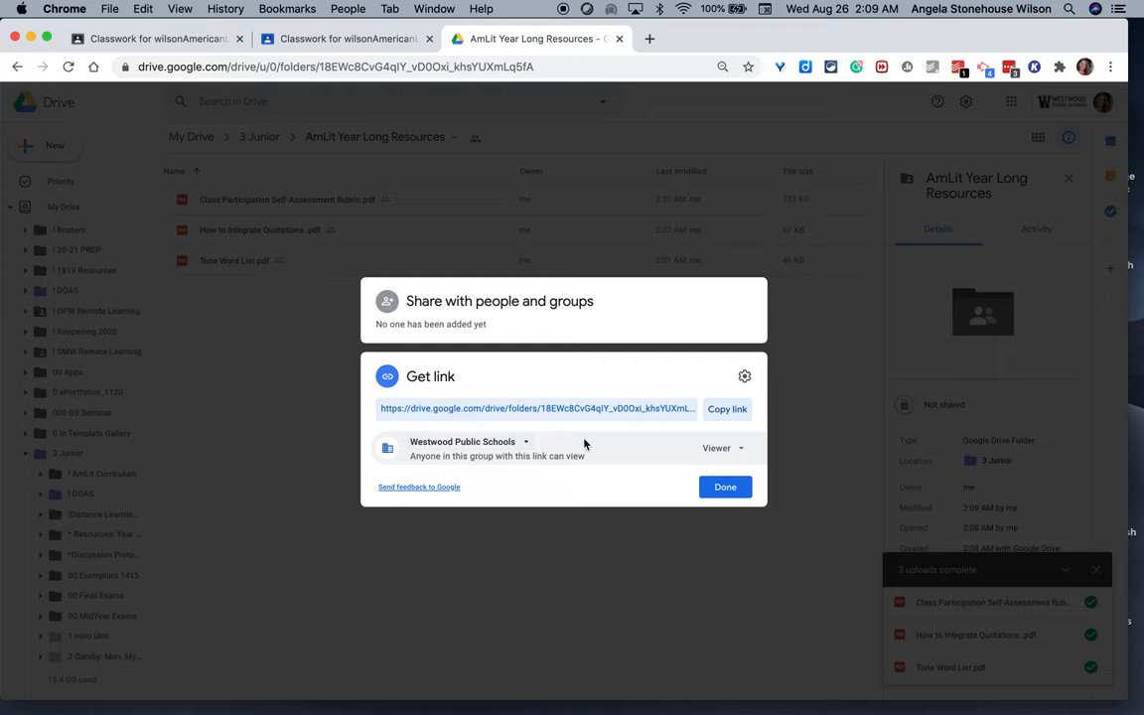
{"action": "mouse_move", "coordinate": [417, 180]}
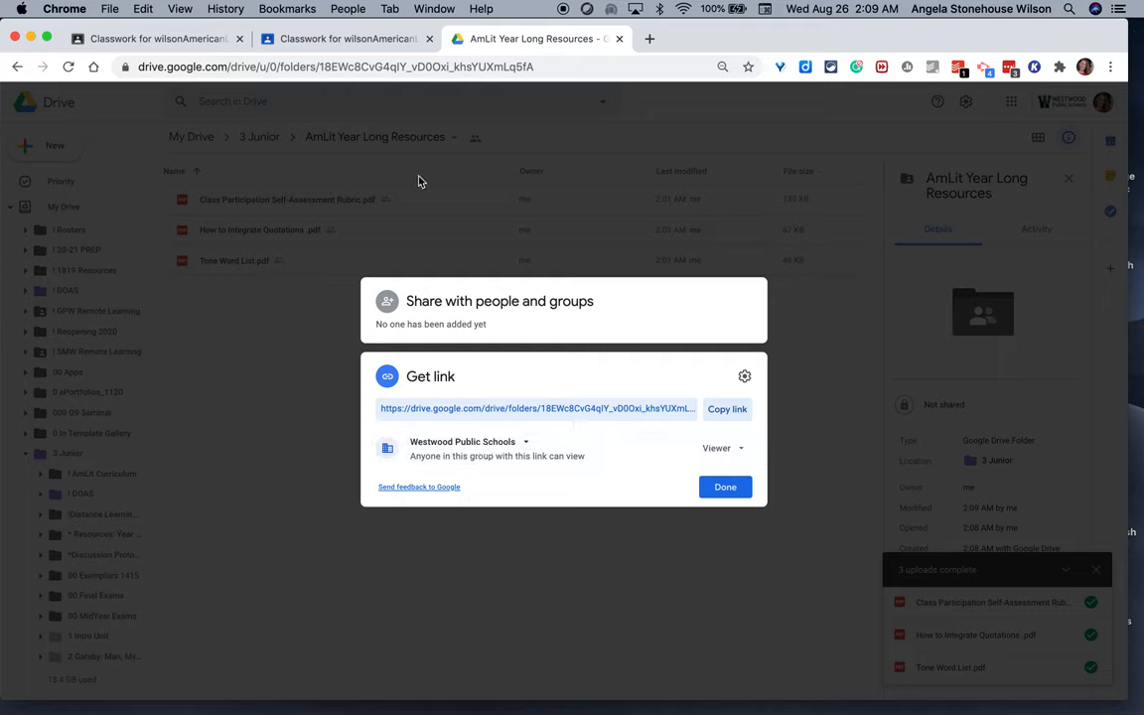
{"action": "mouse_move", "coordinate": [208, 217]}
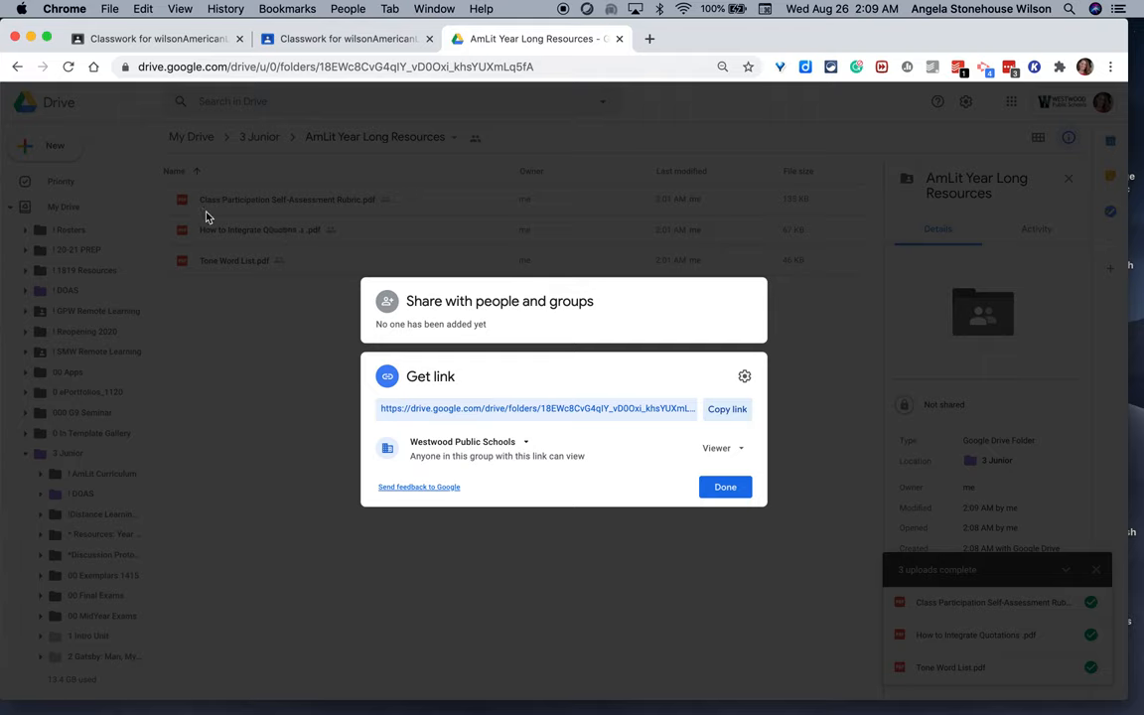
{"action": "left_click", "coordinate": [727, 409]}
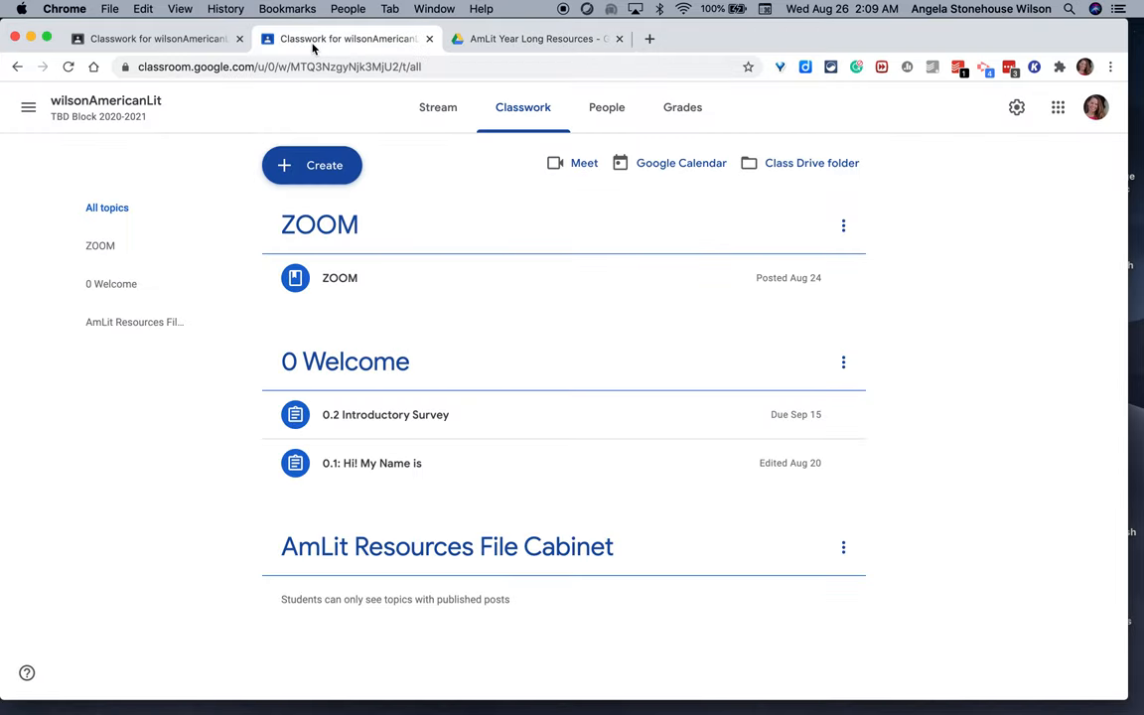
{"action": "mouse_move", "coordinate": [345, 559]}
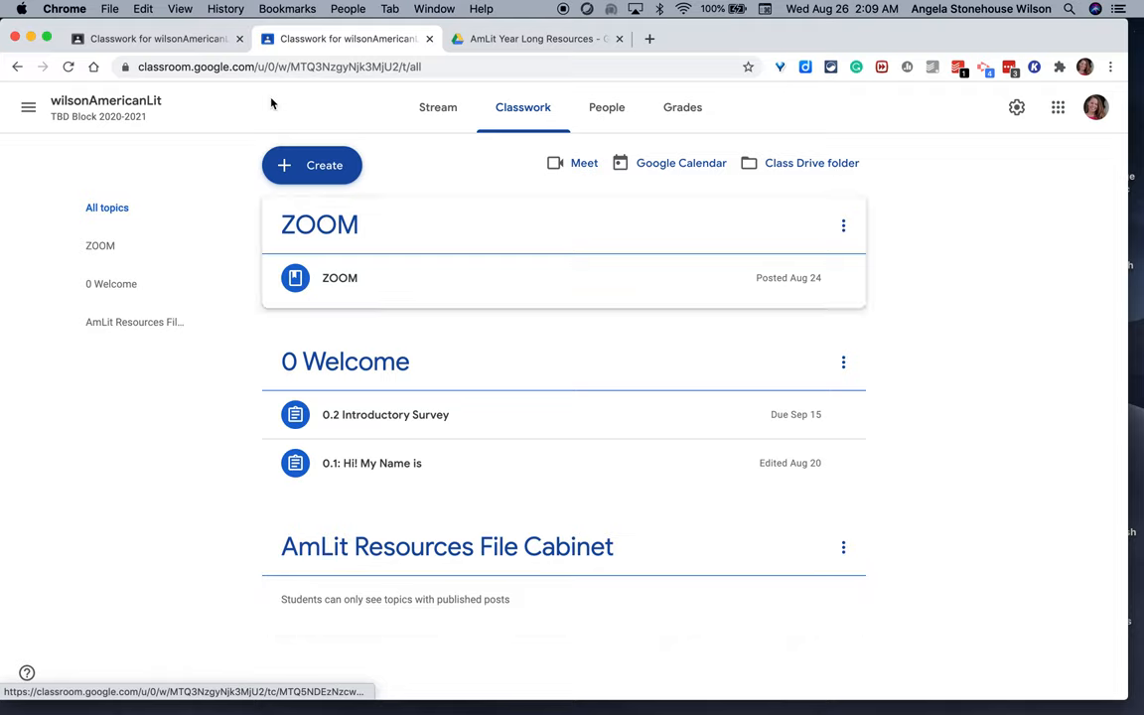
Start a new Material post from the Classwork Create menu.
{"action": "left_click", "coordinate": [312, 165]}
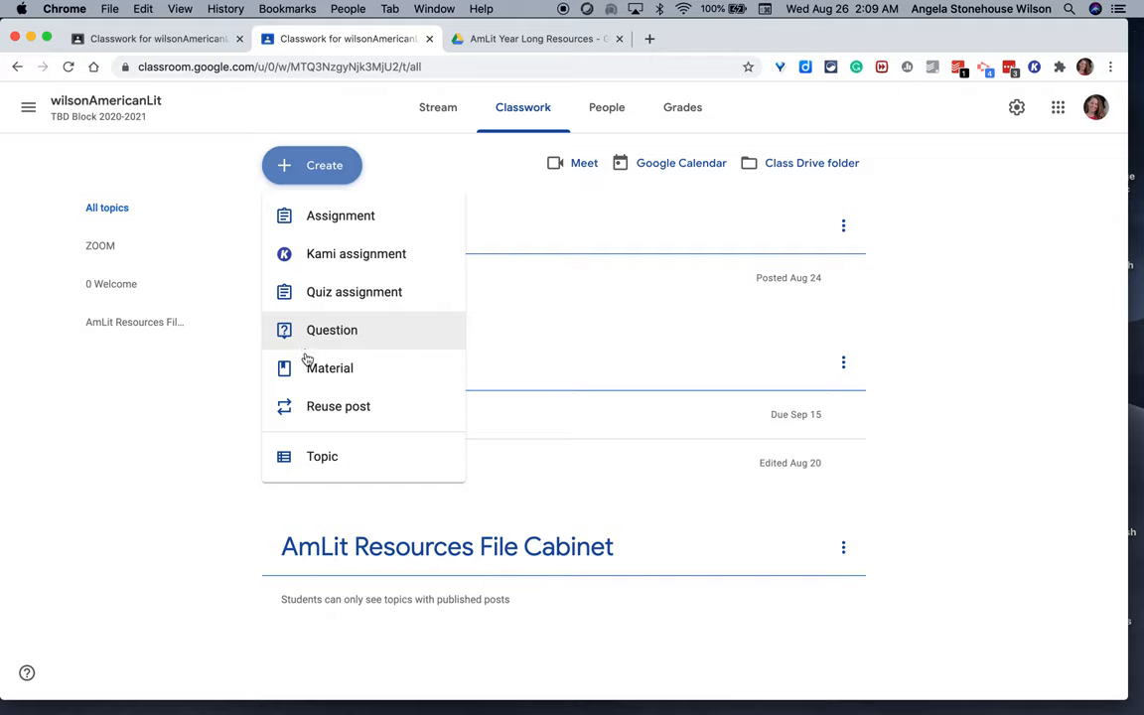
{"action": "left_click", "coordinate": [330, 367]}
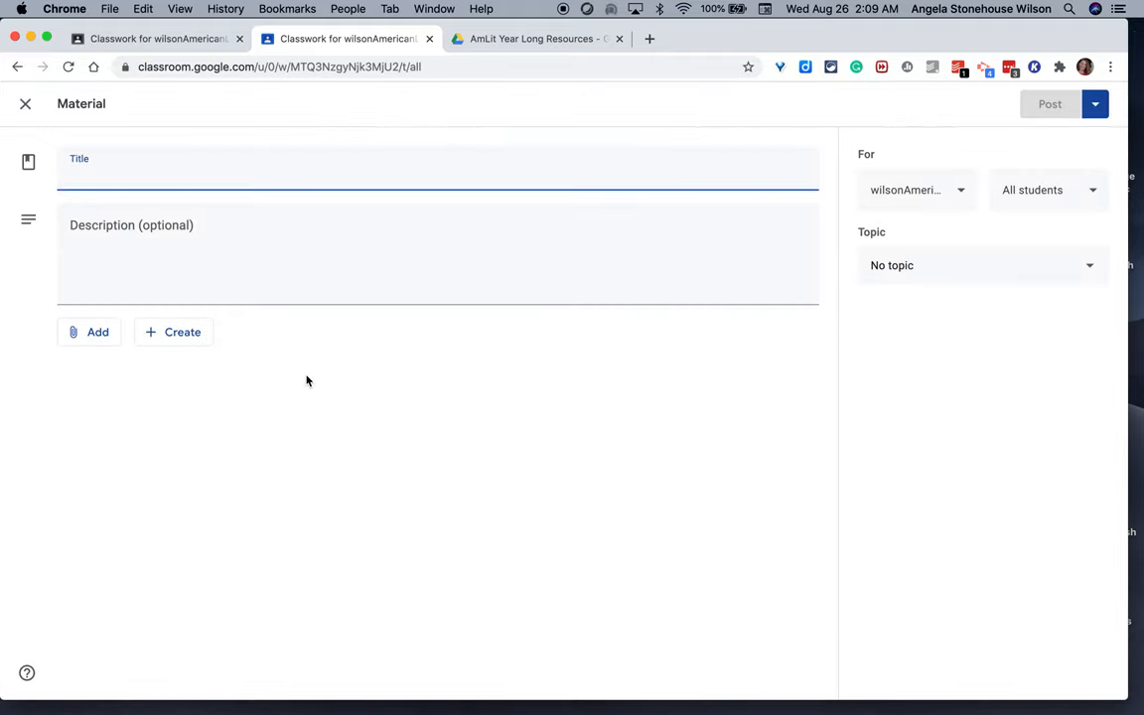
Title the material 'Year Long Resources', describe it 'File Cabinet', and file it under AmLit Resources File Cabinet.
{"action": "type", "text": "Year Long Res"}
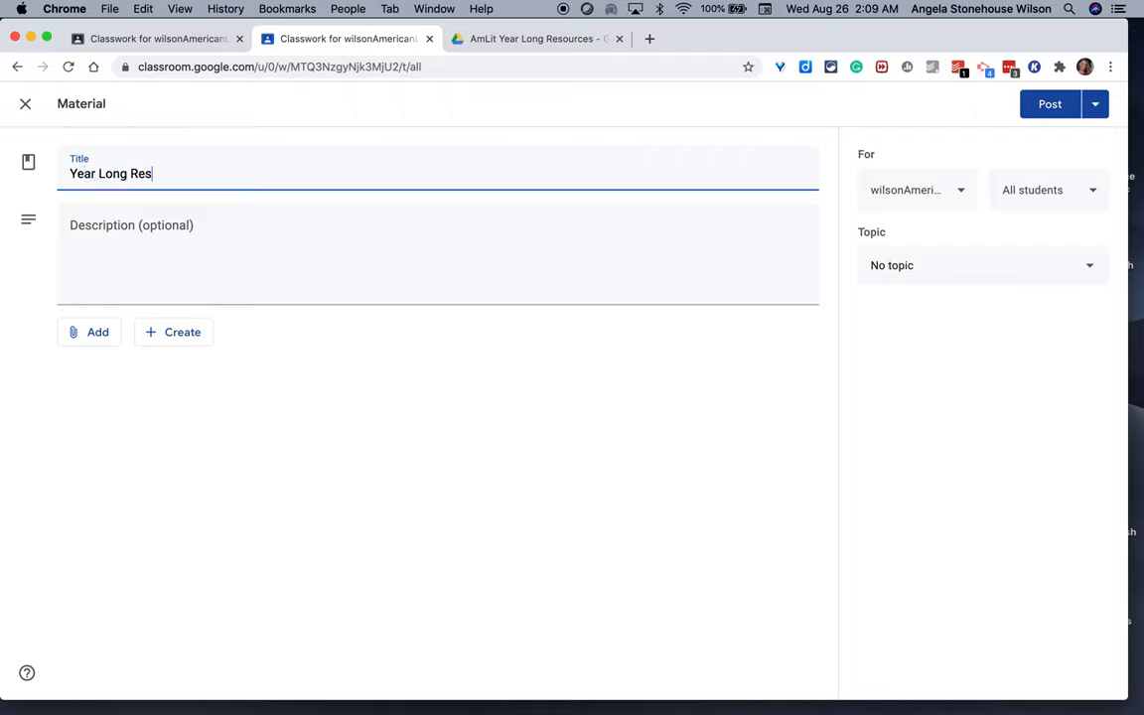
{"action": "type", "text": "ources"}
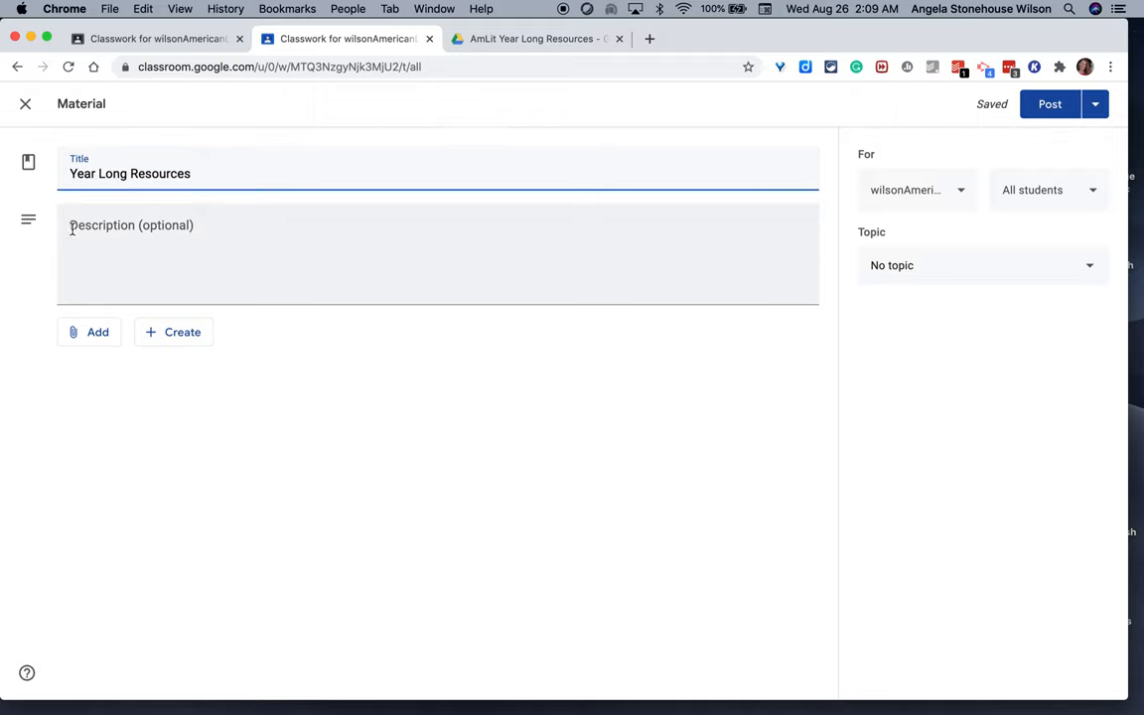
{"action": "type", "text": "File Cabi"}
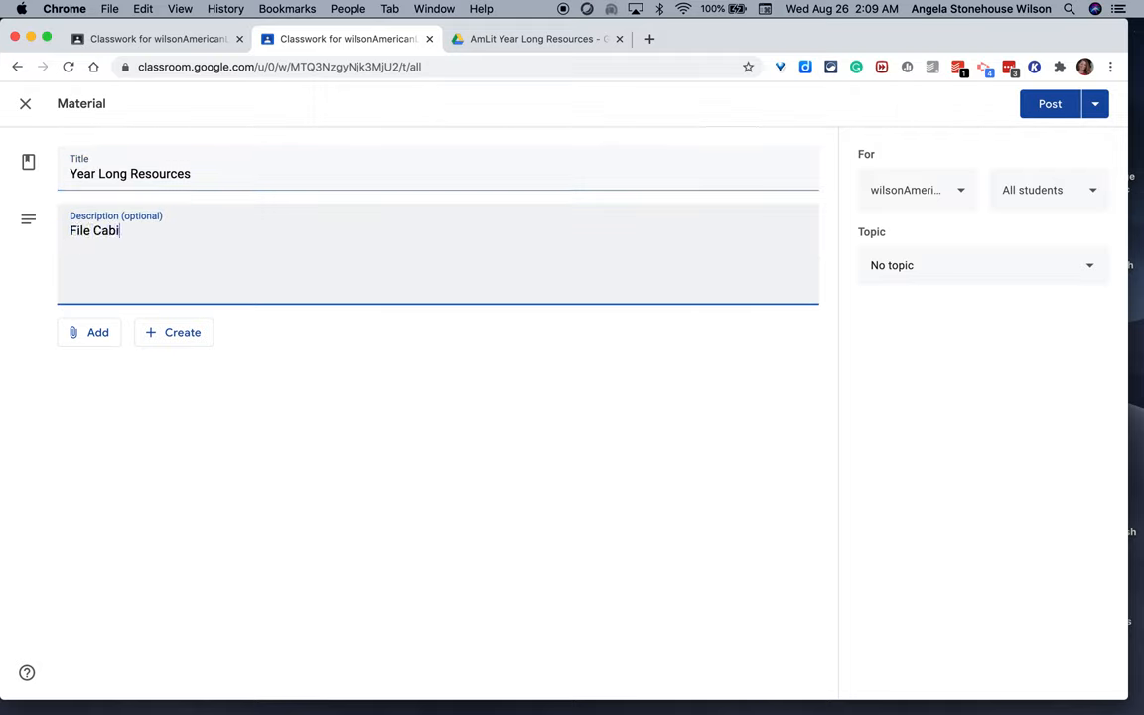
{"action": "left_click", "coordinate": [981, 266]}
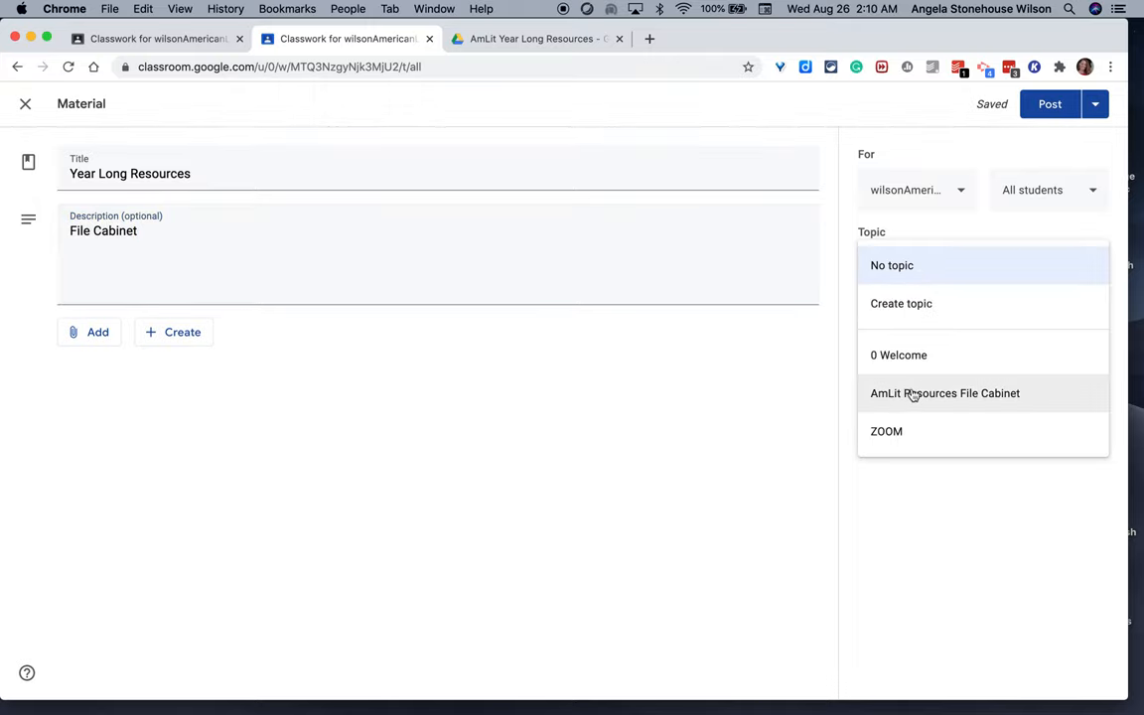
{"action": "left_click", "coordinate": [946, 393]}
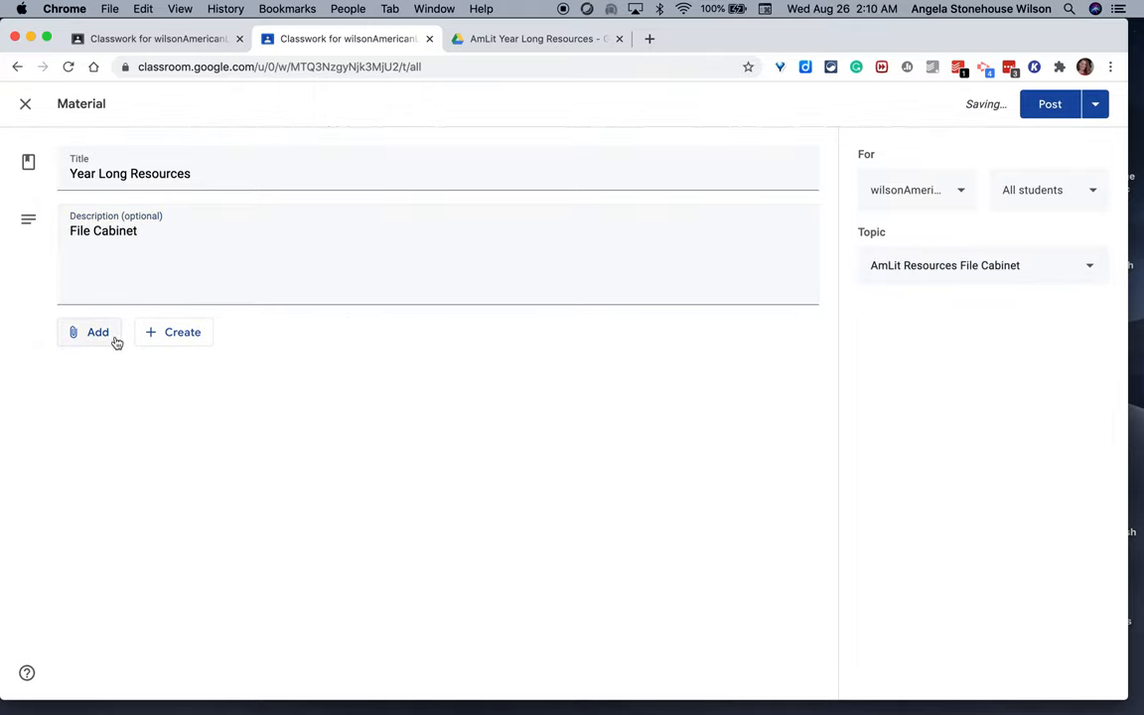
Attach the AmLit Year Long Resources Drive folder to the material as a link.
{"action": "left_click", "coordinate": [95, 331]}
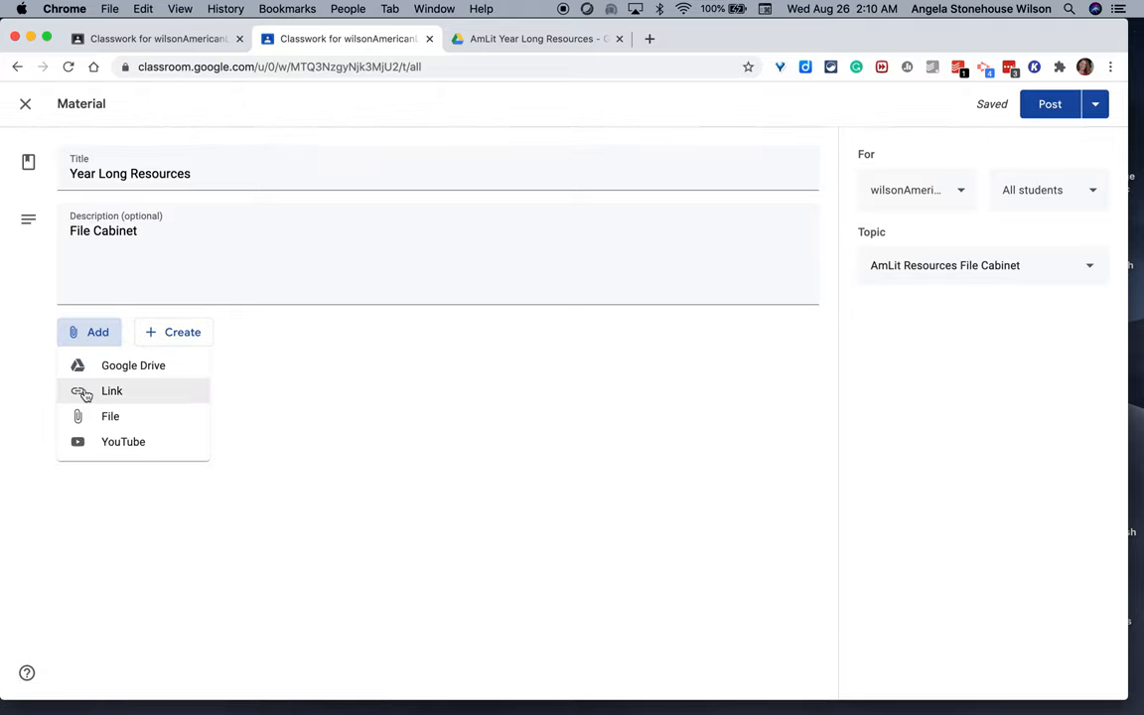
{"action": "left_click", "coordinate": [111, 389]}
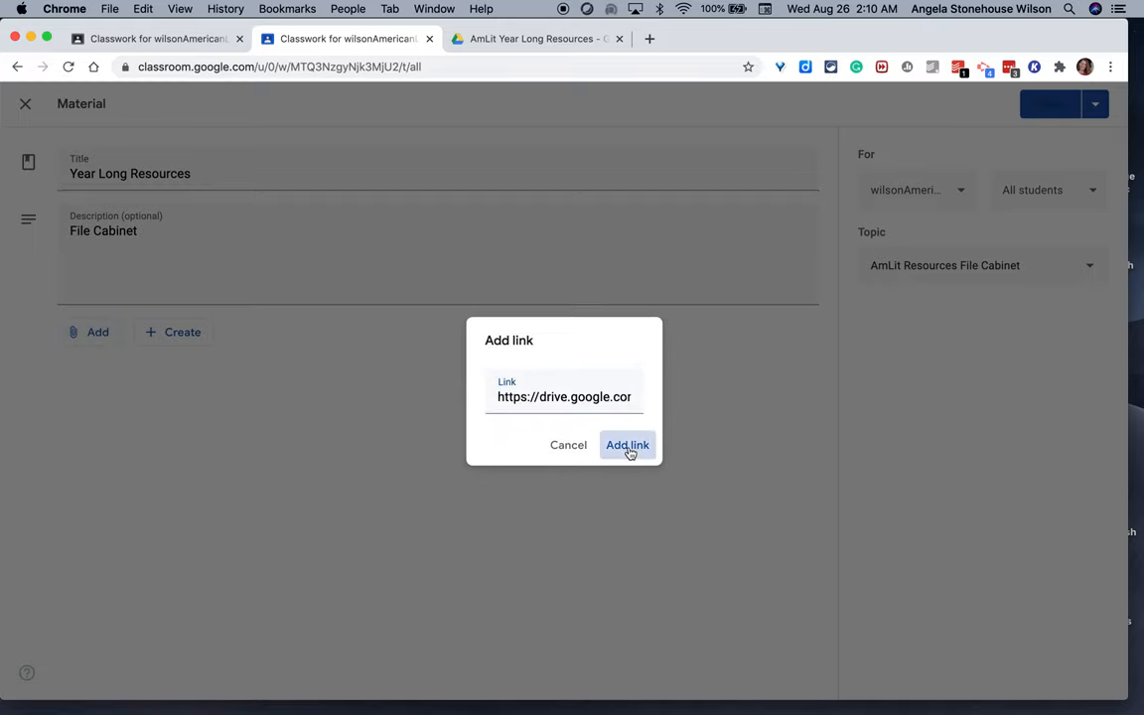
{"action": "left_click", "coordinate": [628, 444]}
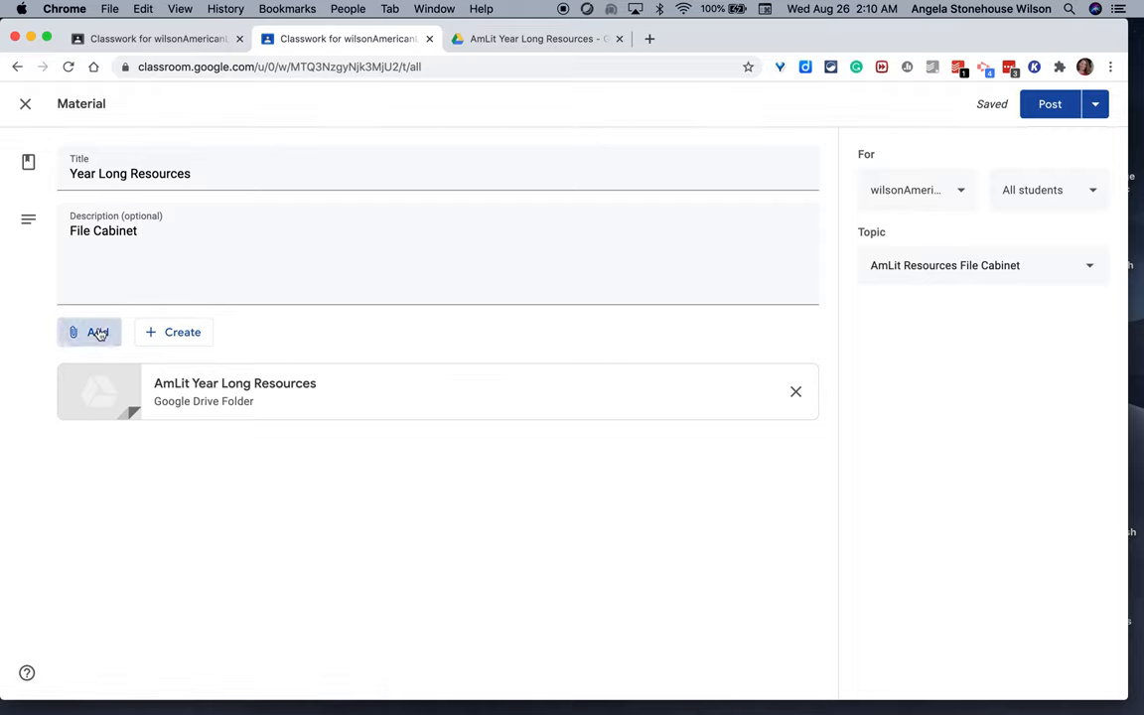
{"action": "left_click", "coordinate": [89, 332]}
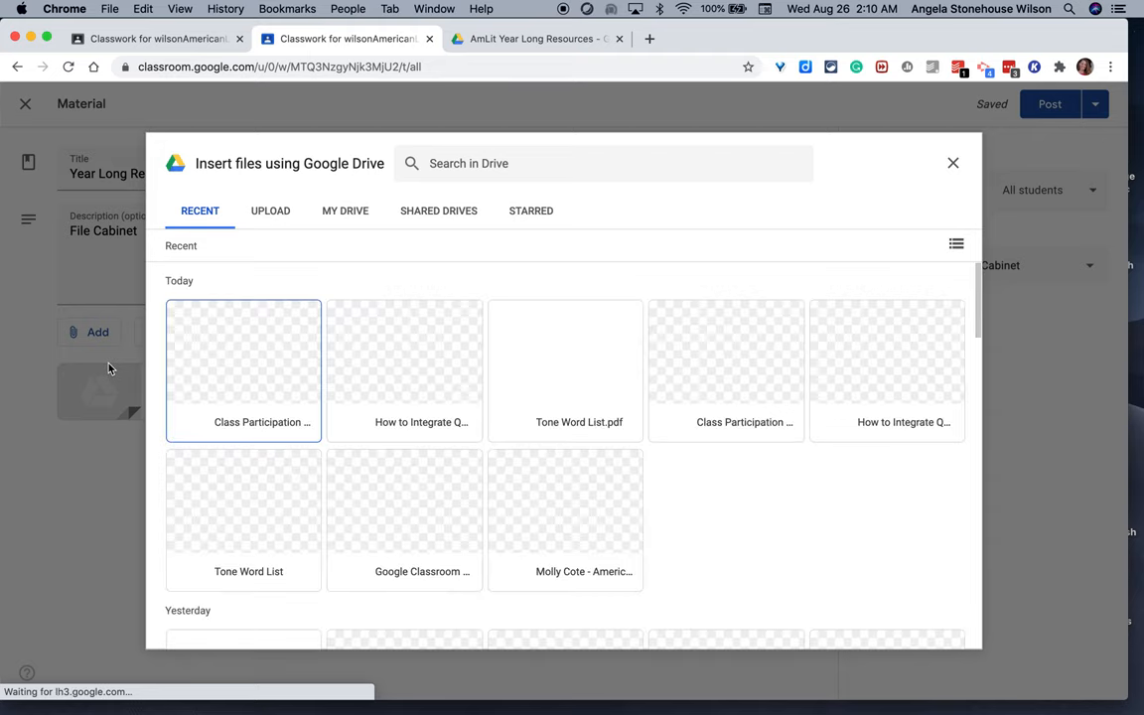
{"action": "left_click", "coordinate": [242, 371]}
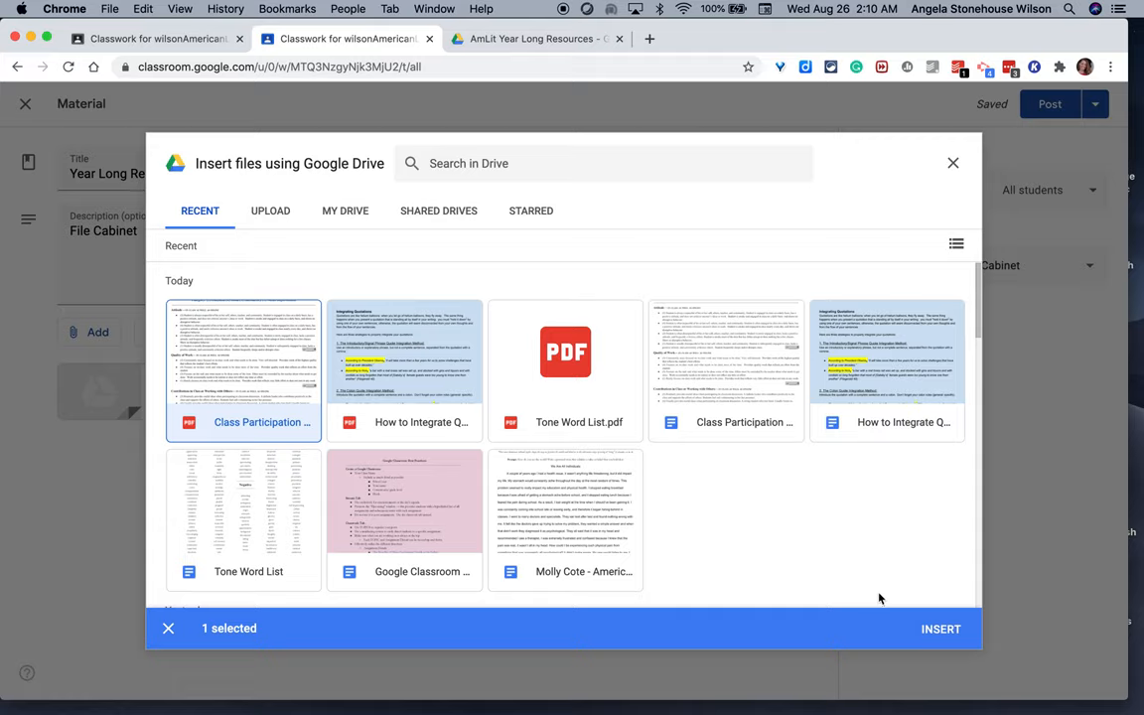
{"action": "mouse_move", "coordinate": [346, 210]}
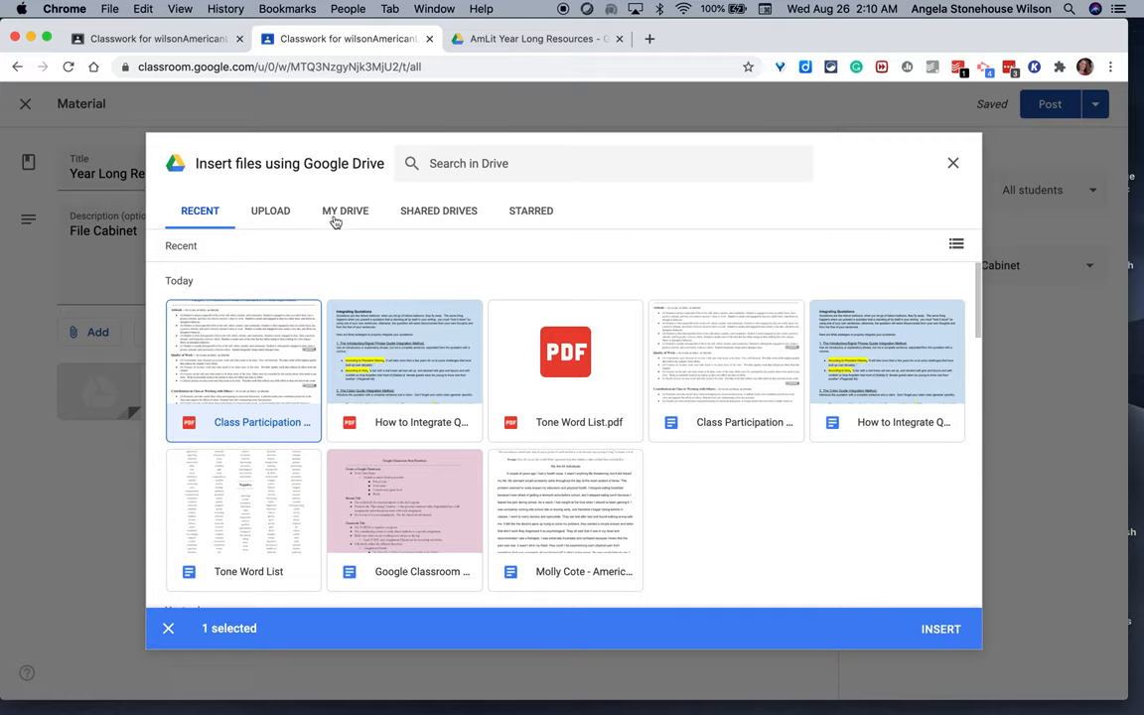
{"action": "left_click", "coordinate": [345, 211]}
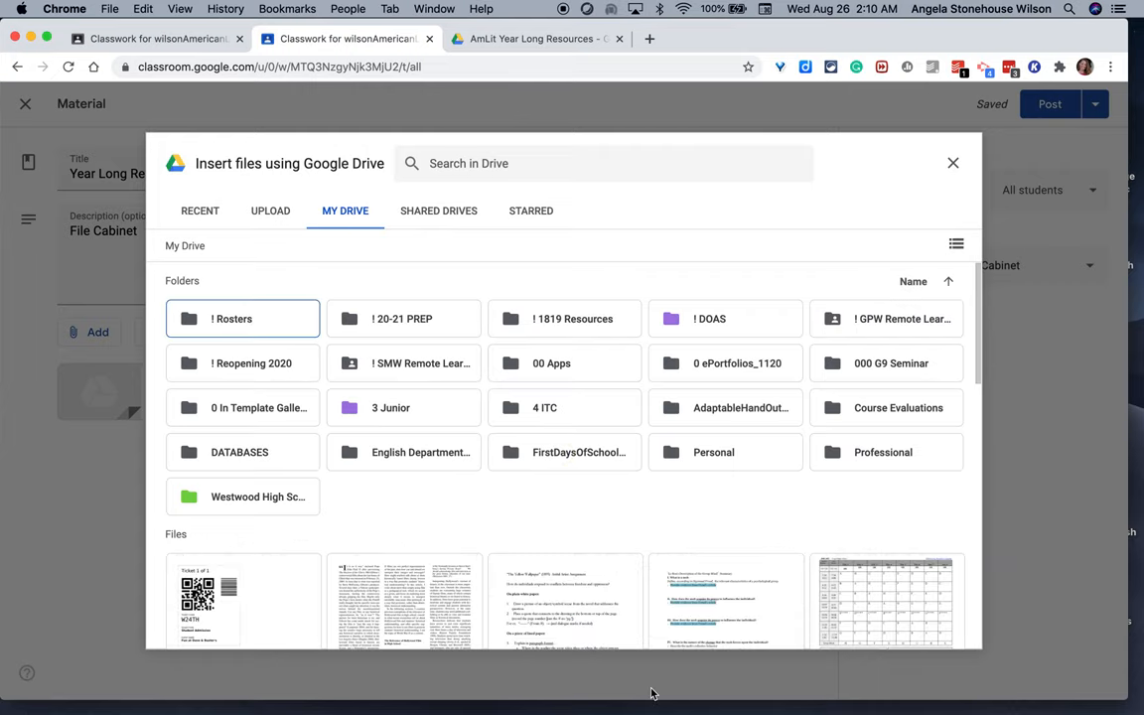
{"action": "mouse_move", "coordinate": [695, 542]}
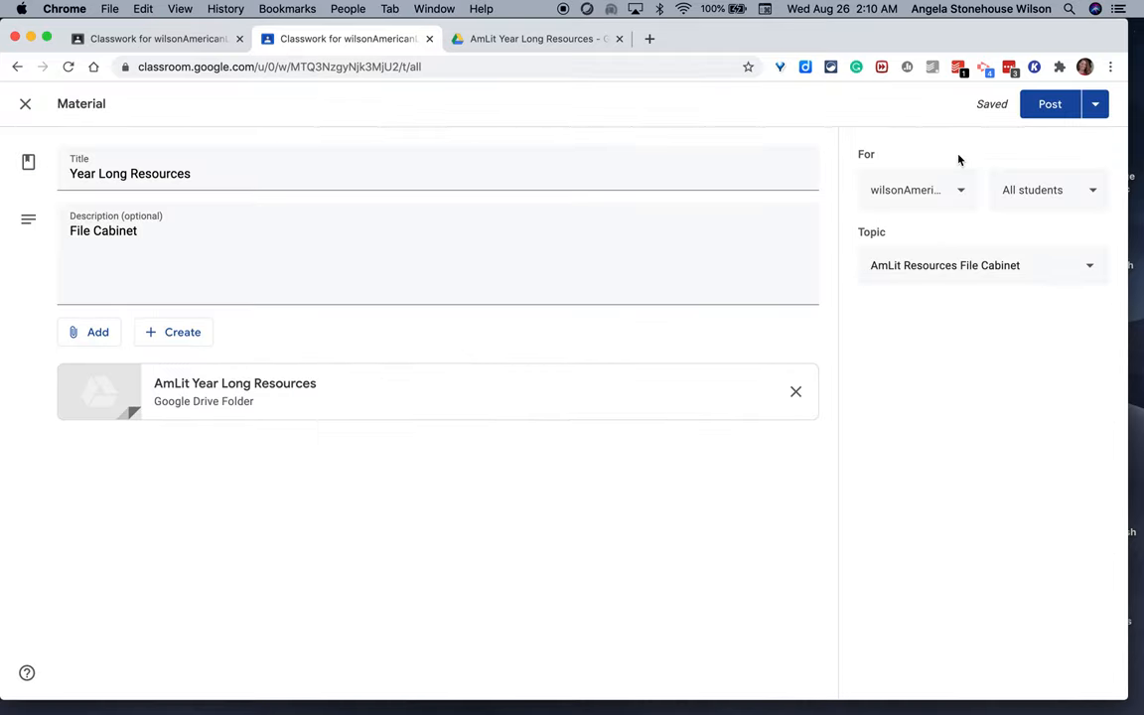
{"action": "mouse_move", "coordinate": [715, 135]}
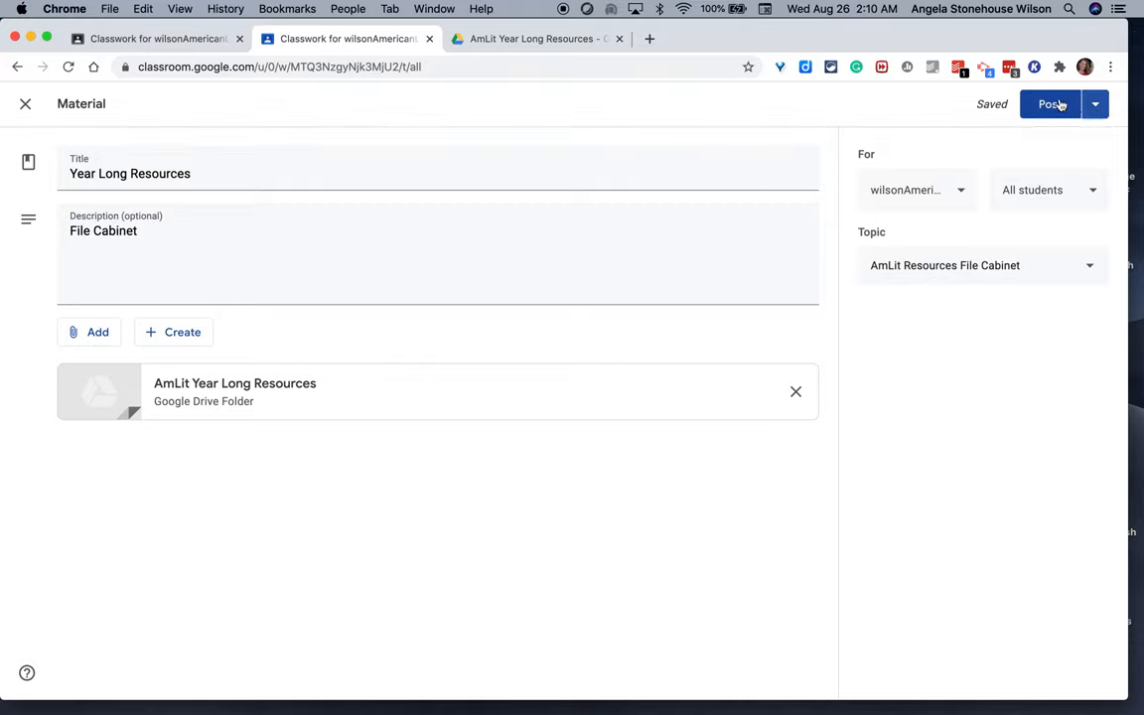
Post the Year Long Resources material to the class.
{"action": "left_click", "coordinate": [1048, 104]}
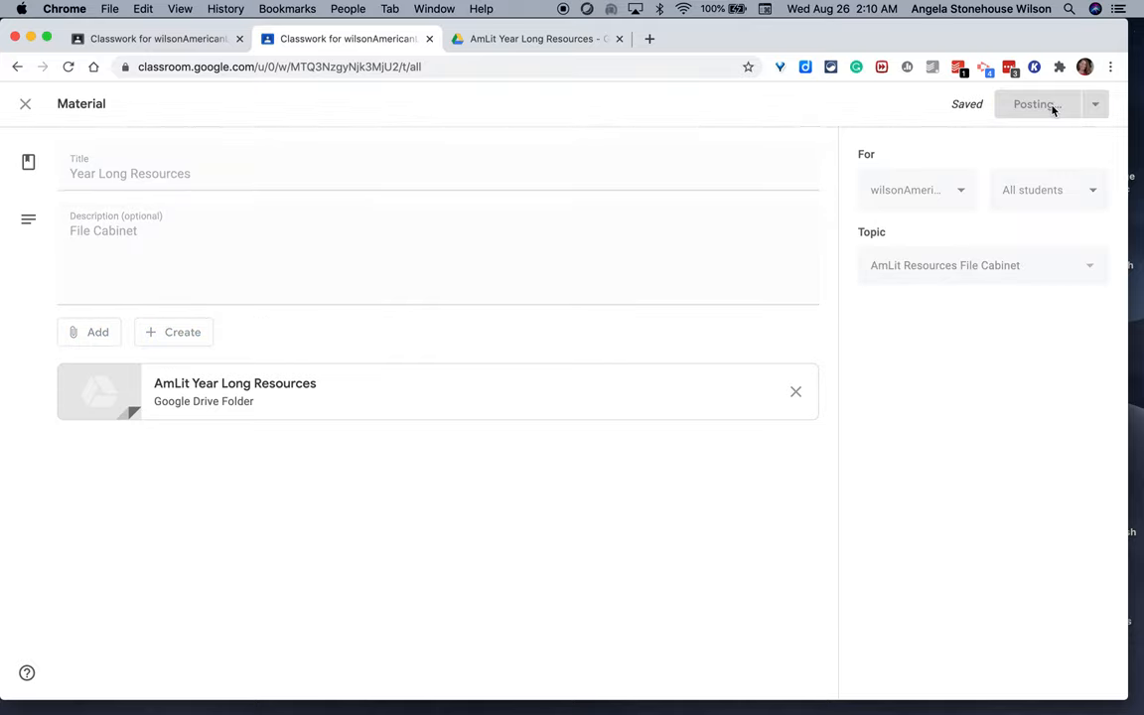
{"action": "left_click", "coordinate": [1032, 103]}
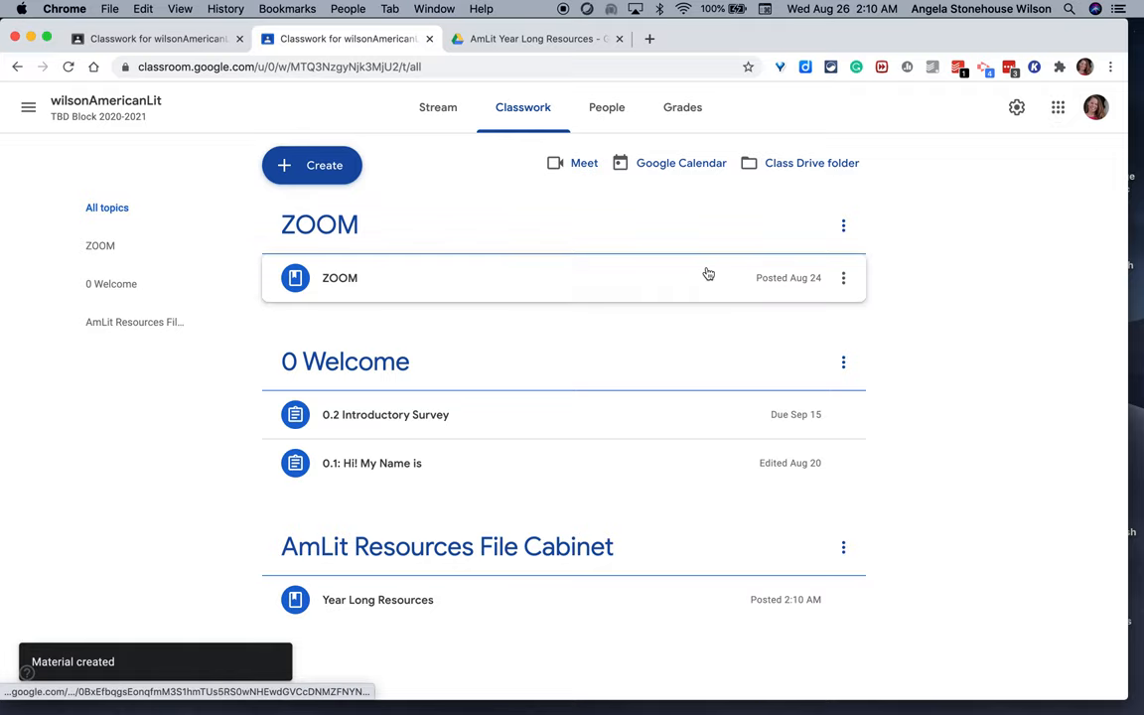
Expand the Year Long Resources post and follow its AmLit Year Long Resources folder link.
{"action": "left_click", "coordinate": [378, 599]}
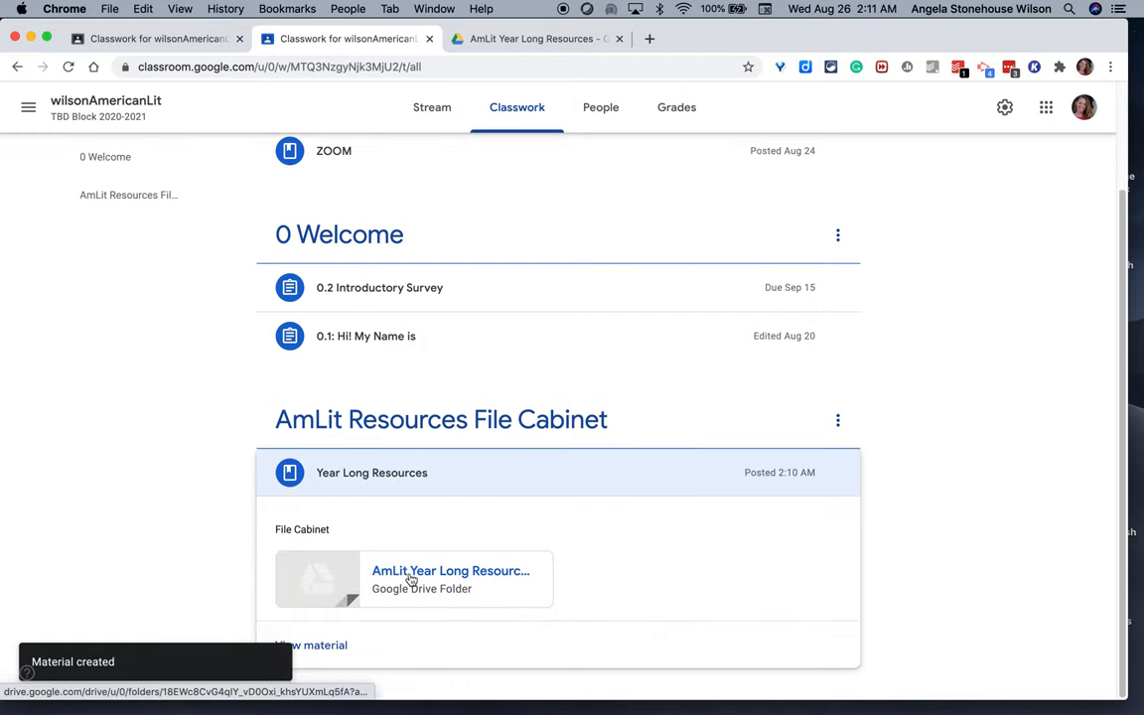
{"action": "left_click", "coordinate": [448, 569]}
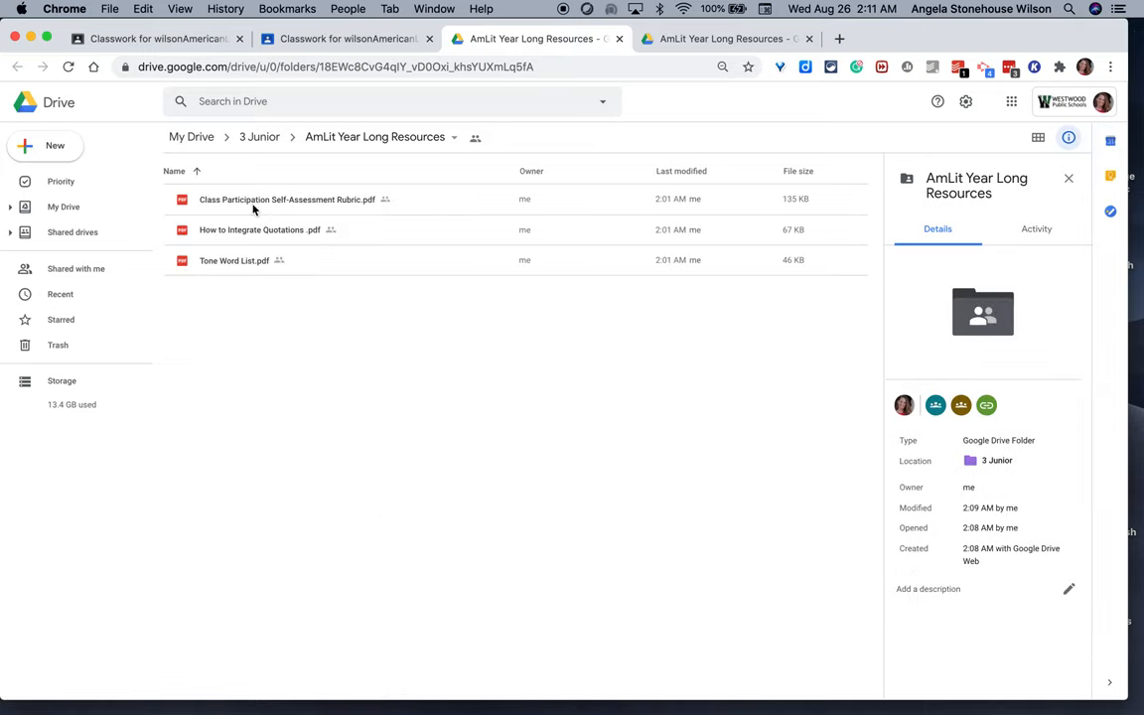
{"action": "mouse_move", "coordinate": [286, 198]}
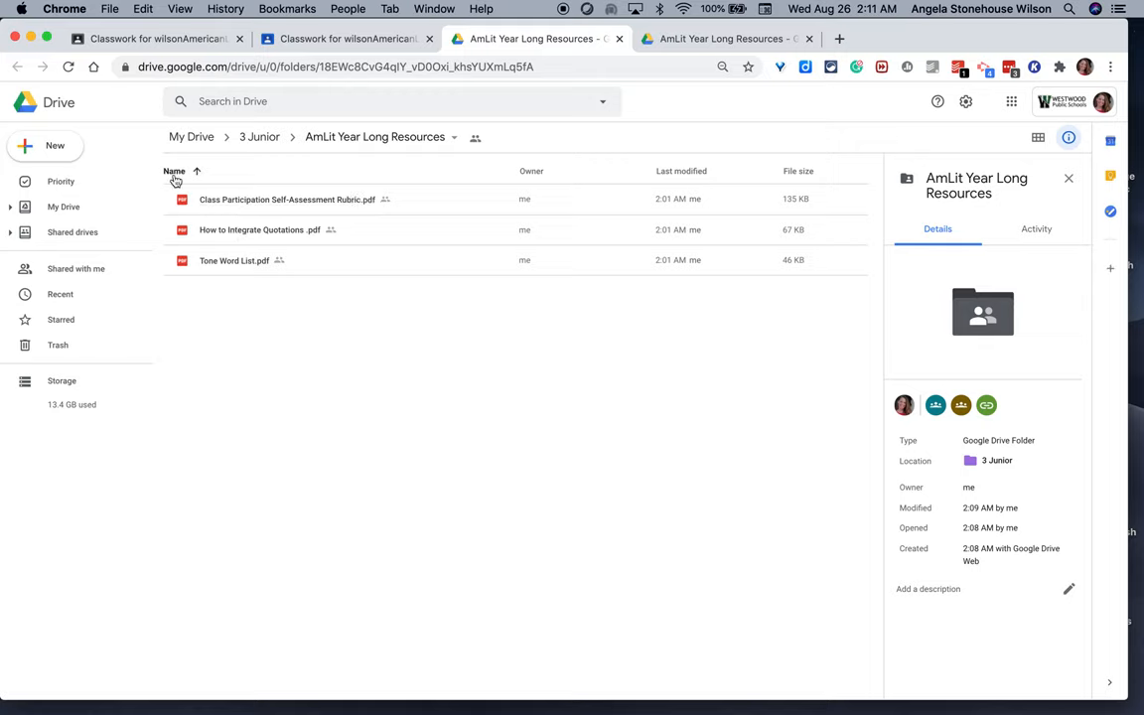
Toggle the Drive folder's Name sort to review the three PDFs, then return to Classwork.
{"action": "left_click", "coordinate": [175, 171]}
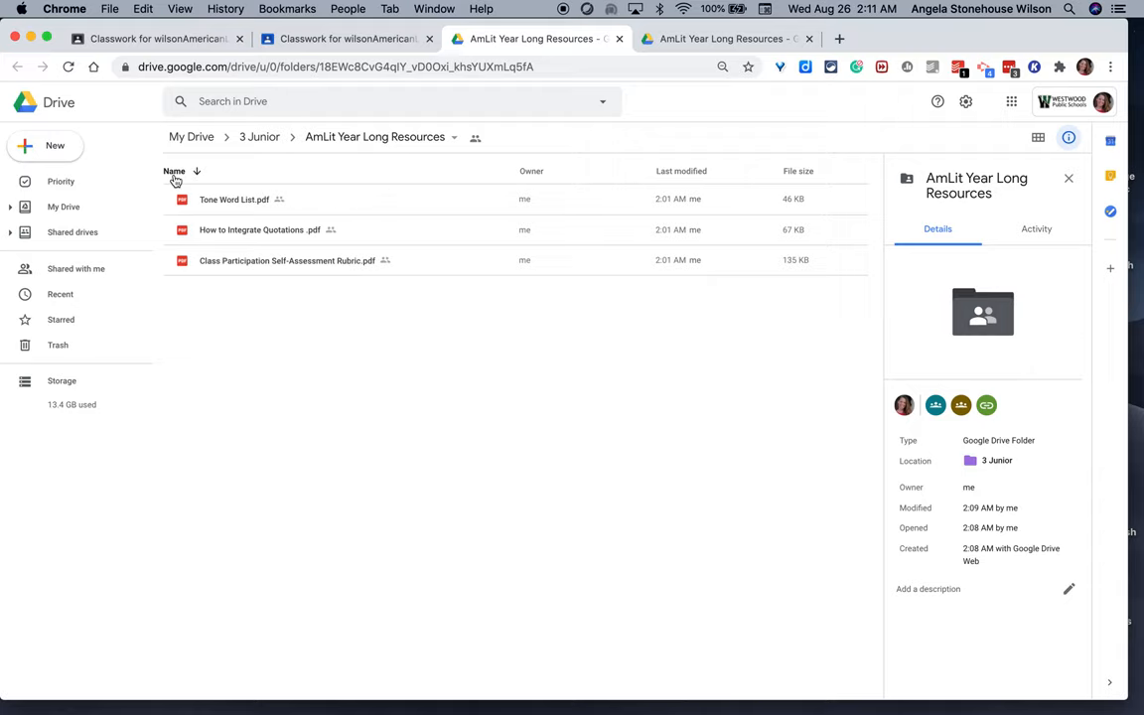
{"action": "left_click", "coordinate": [174, 171]}
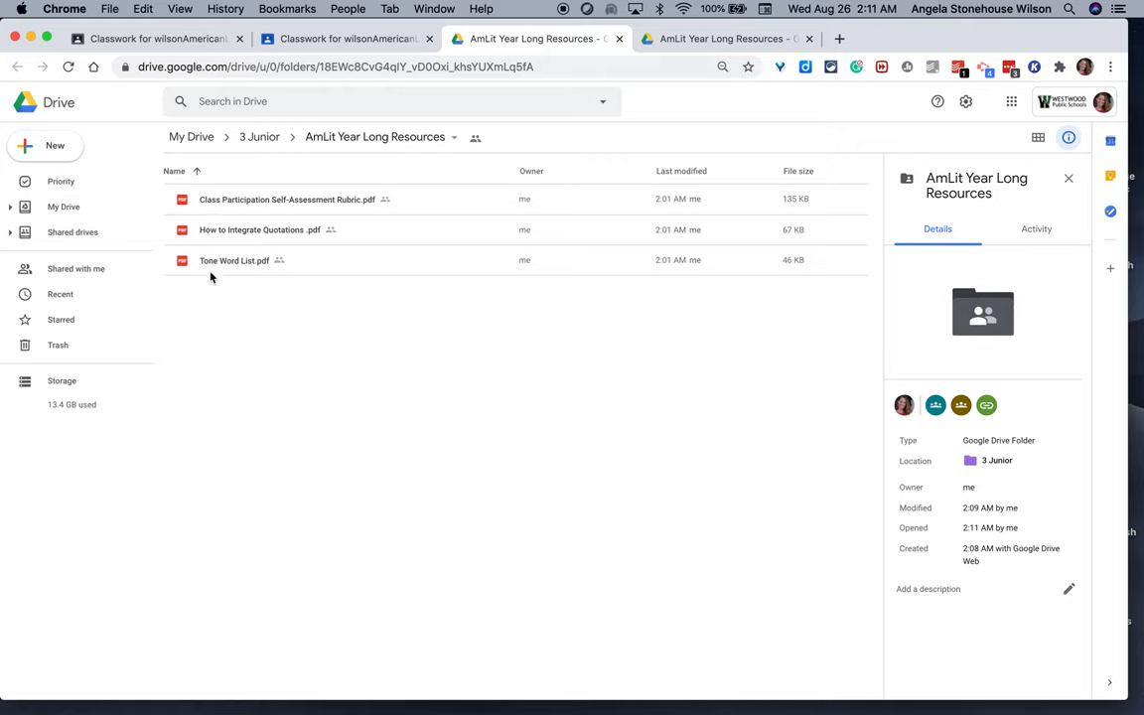
{"action": "mouse_move", "coordinate": [214, 290]}
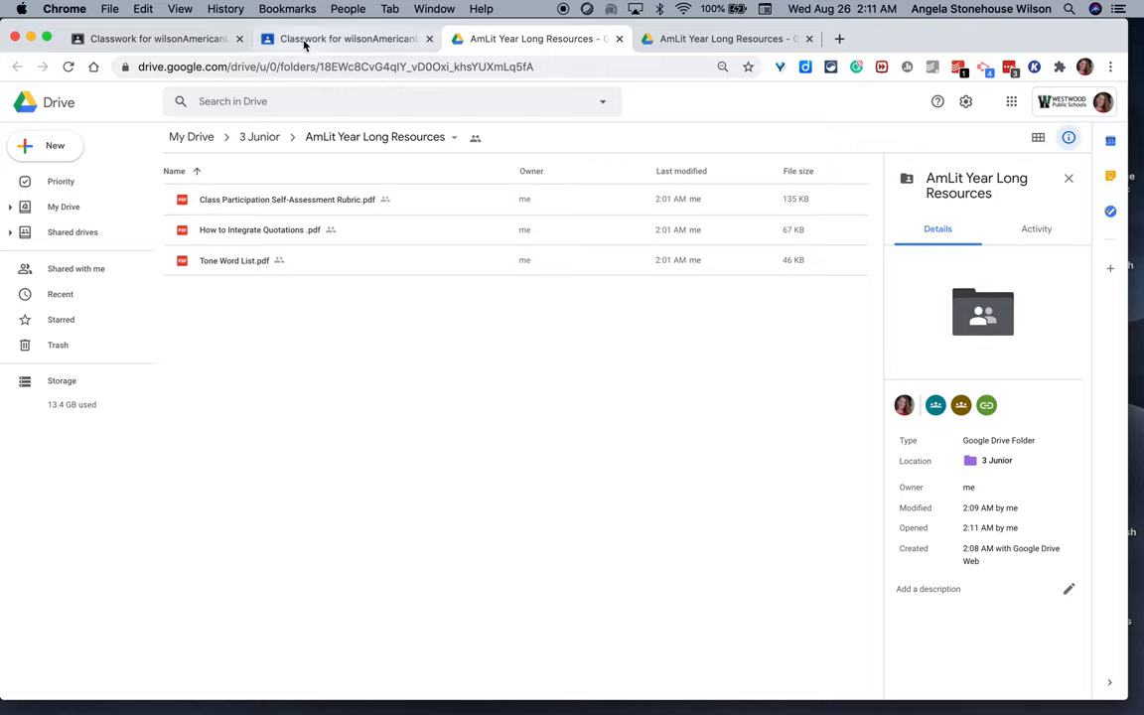
{"action": "left_click", "coordinate": [342, 39]}
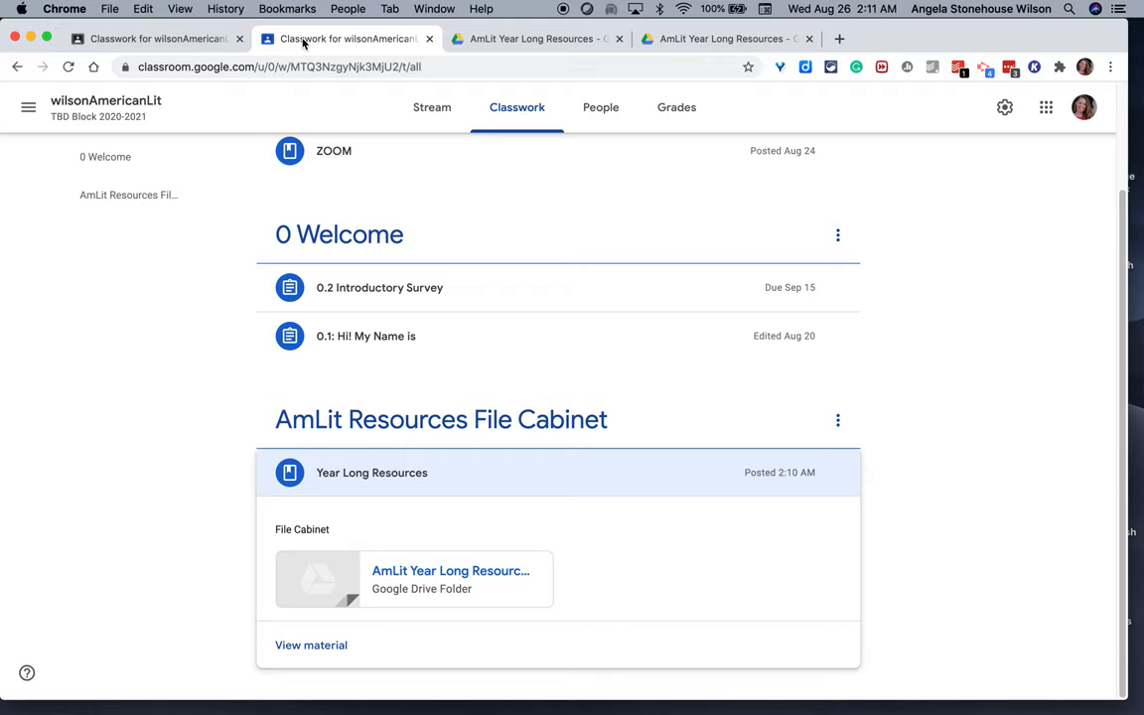
{"action": "left_click", "coordinate": [155, 39]}
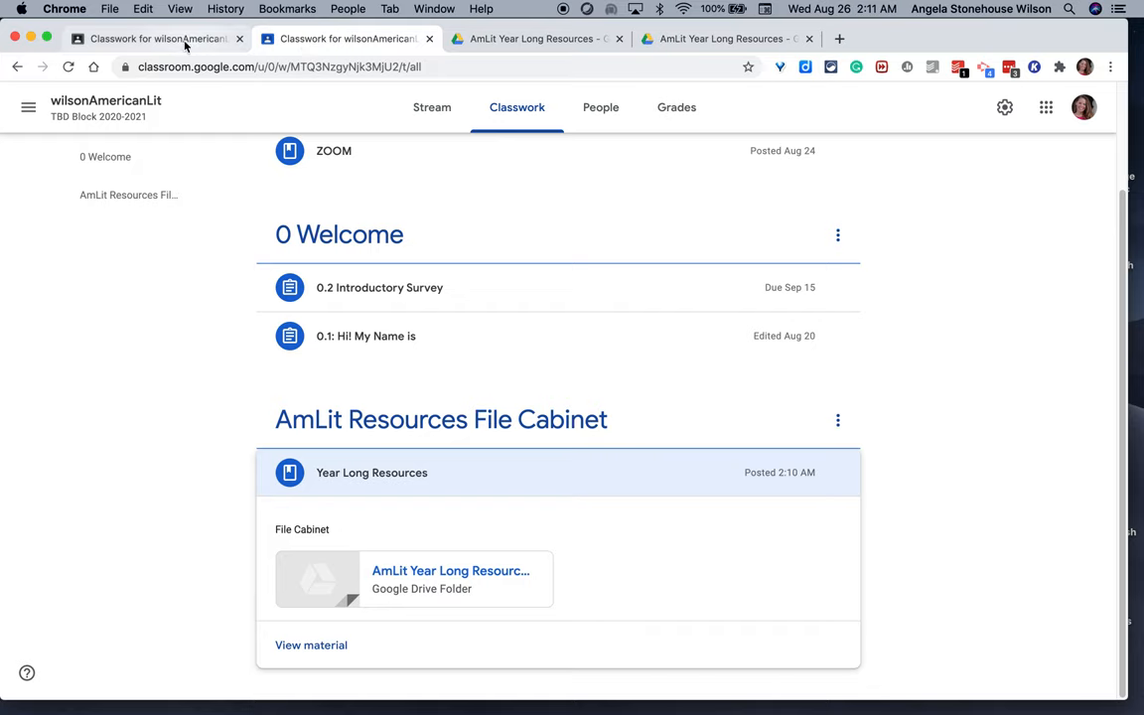